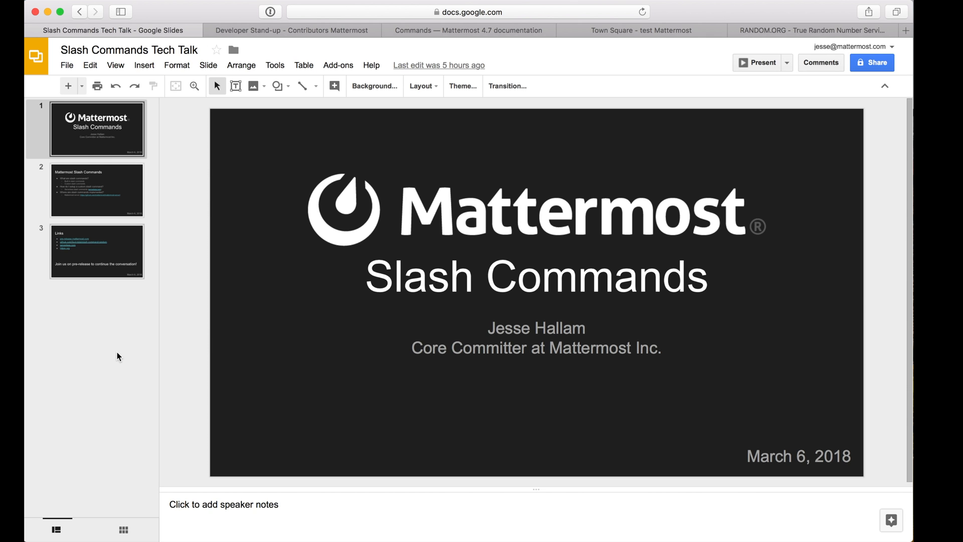
pyautogui.moveTo(114, 304)
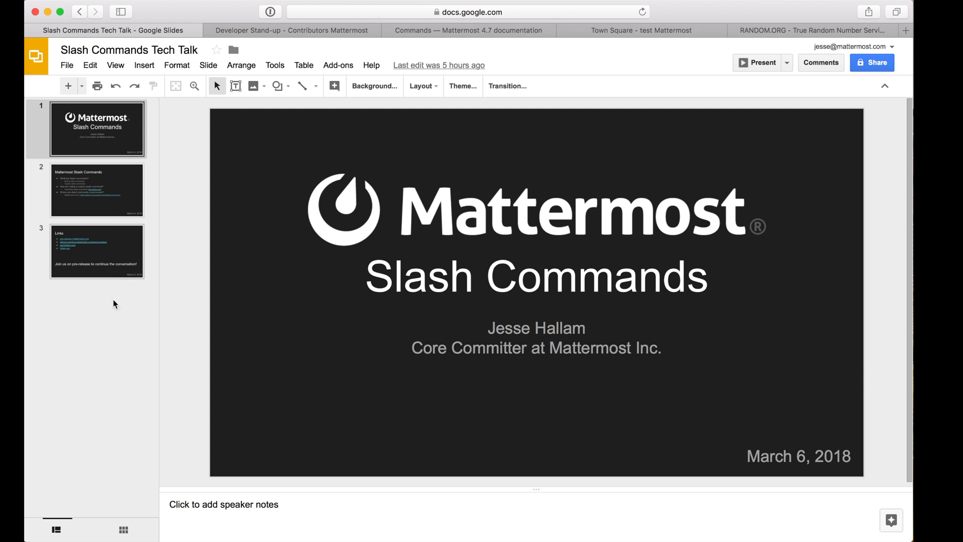
# Step: Show the keyboard shortcuts overview with the /shortcuts command, then dismiss it
pyautogui.click(97, 190)
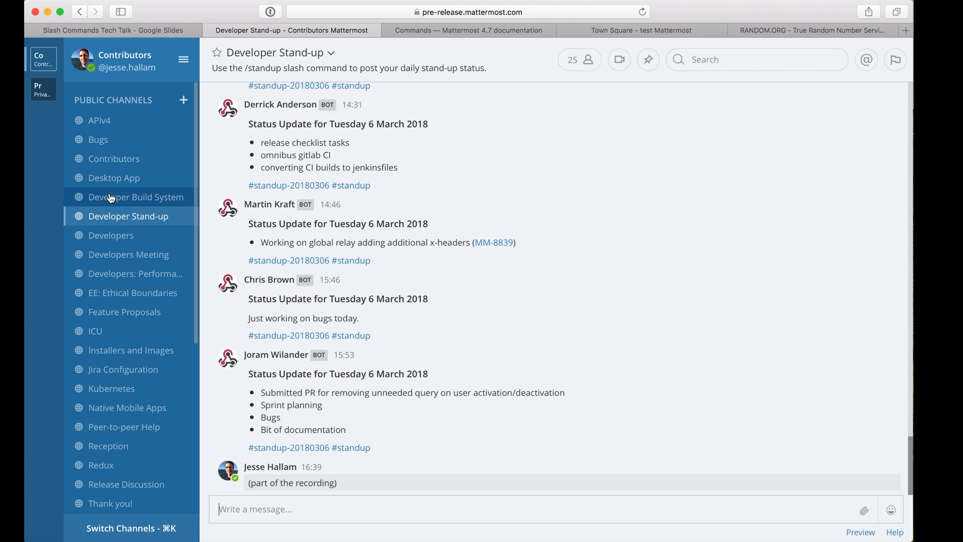
pyautogui.moveTo(297, 508)
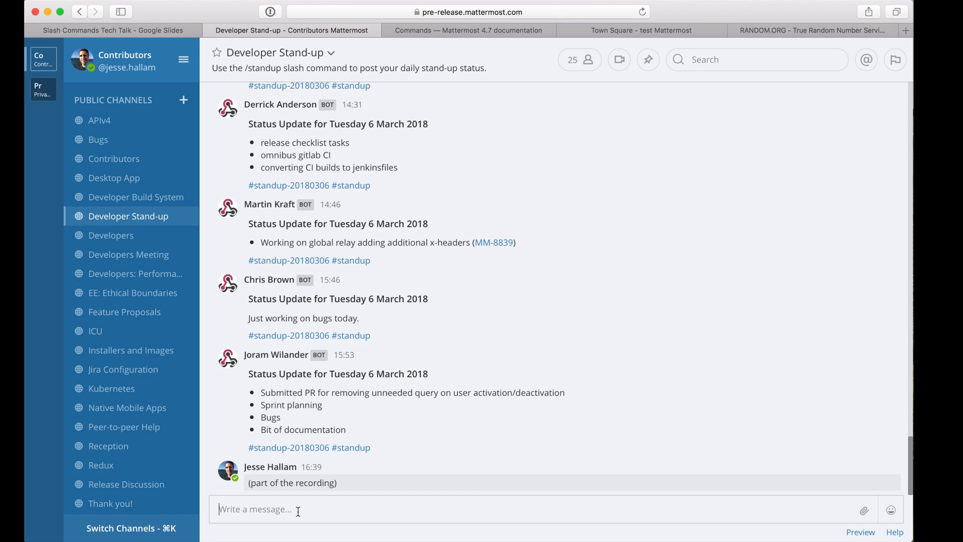
pyautogui.write('/')
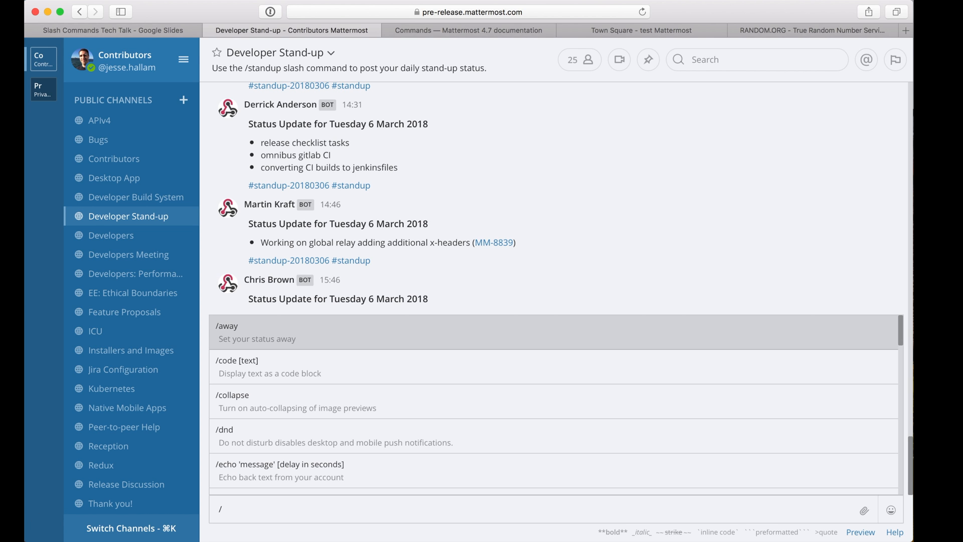
pyautogui.write('shortcuts')
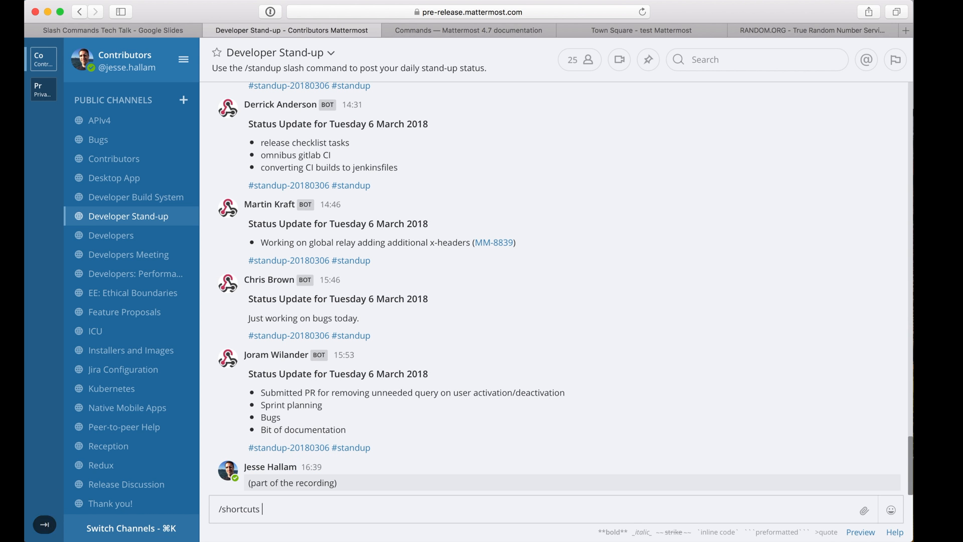
pyautogui.press('Return')
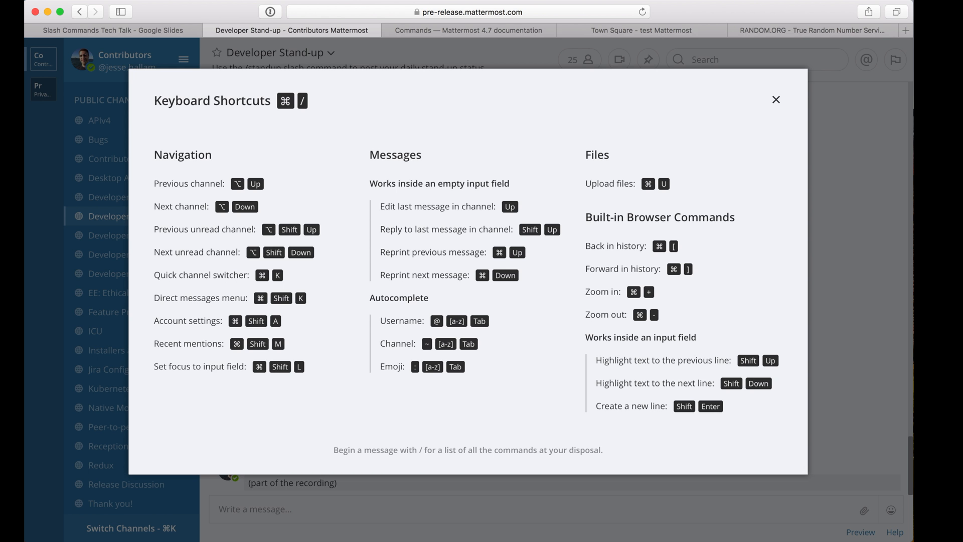
pyautogui.click(776, 99)
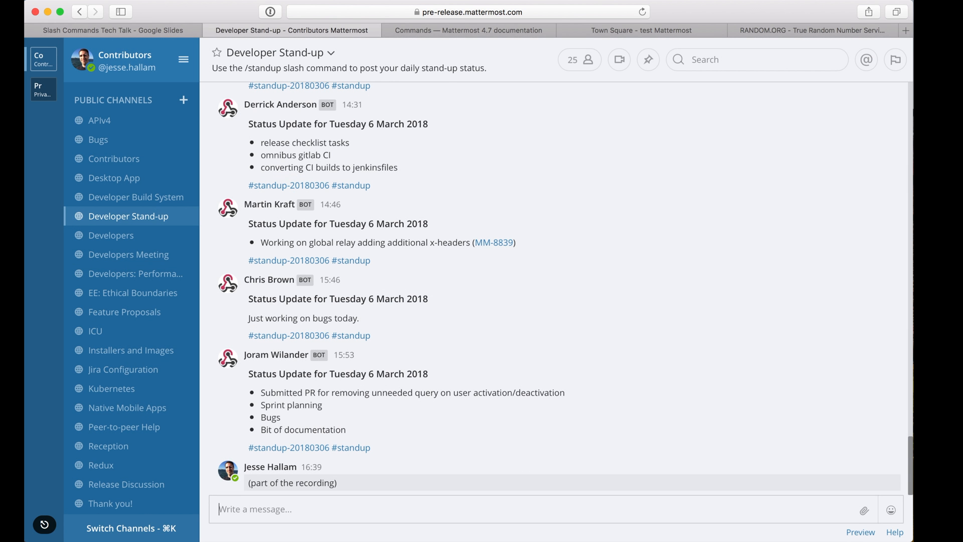
# Step: Run /search kubernetes to list matching messages and go to the built-in commands documentation
pyautogui.write('/search k')
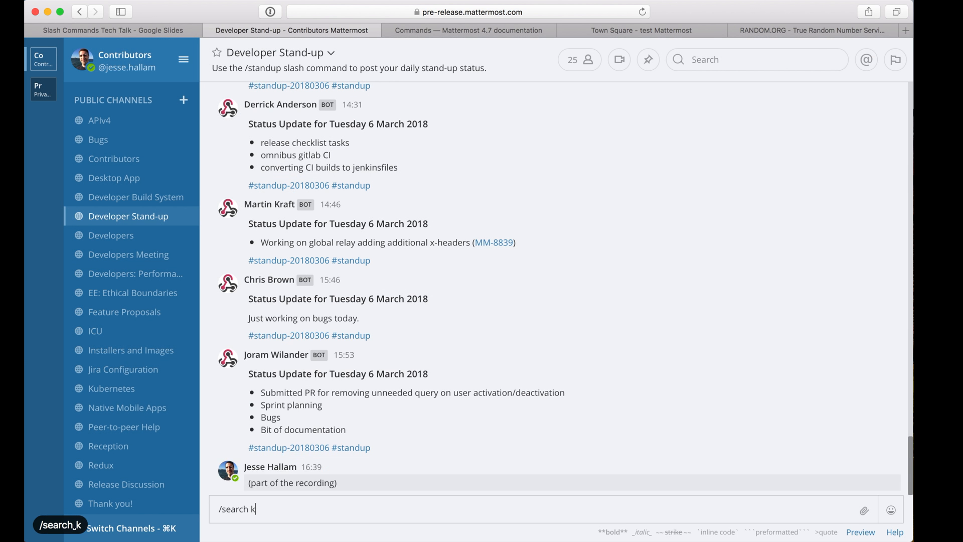
pyautogui.press('Return')
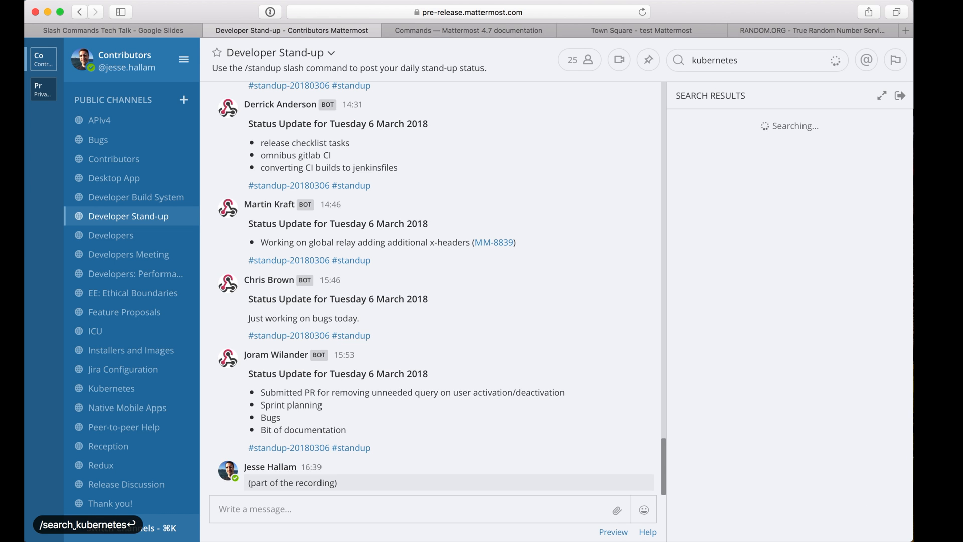
pyautogui.press('Return')
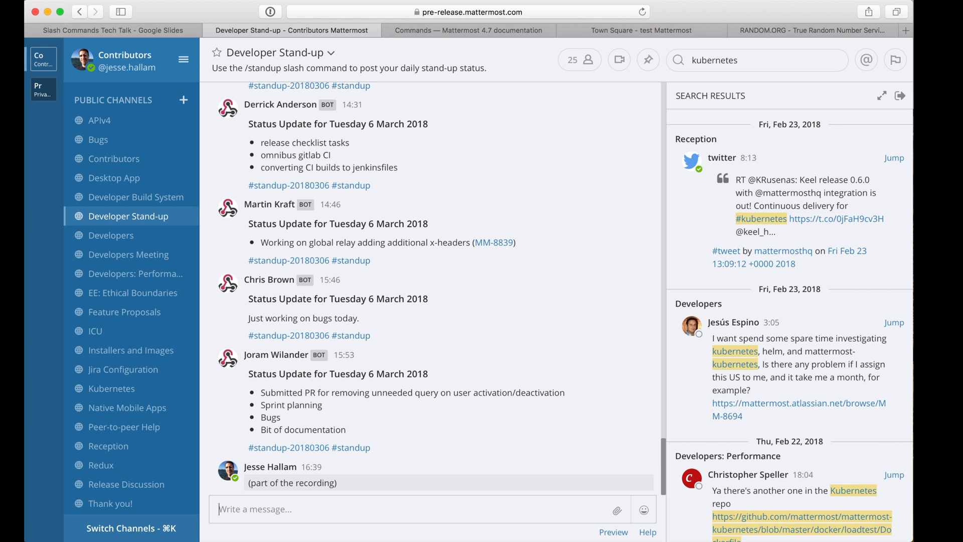
pyautogui.click(467, 30)
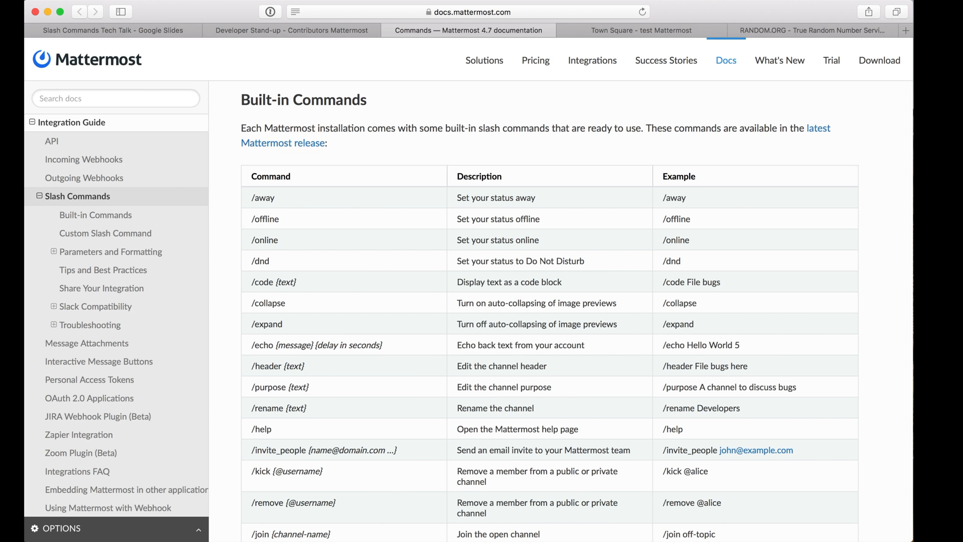
# Step: Return from the Commands documentation tab to the Developer Stand-up channel with kubernetes results
pyautogui.click(291, 30)
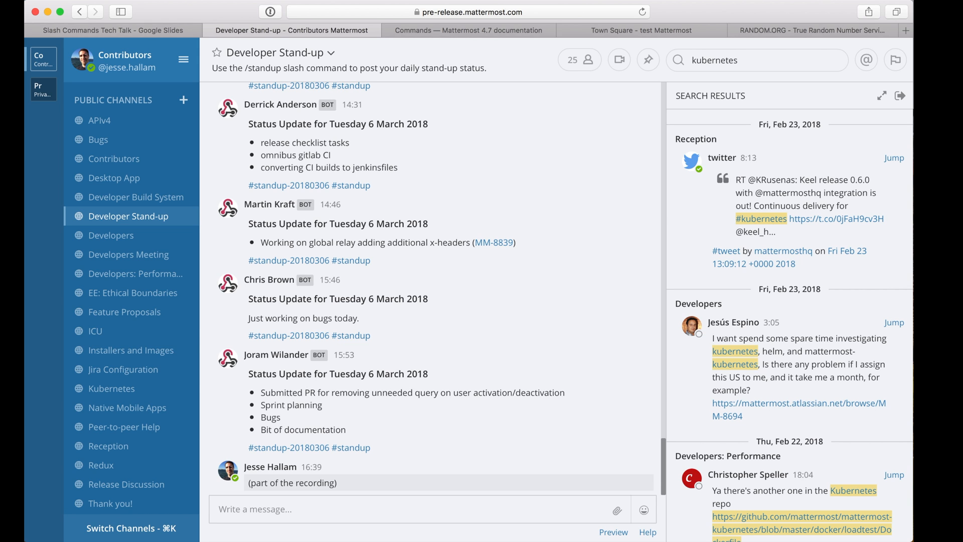
# Step: Post a /standup status update with the item 'finish tech talk on slash commands'
pyautogui.write('/standup')
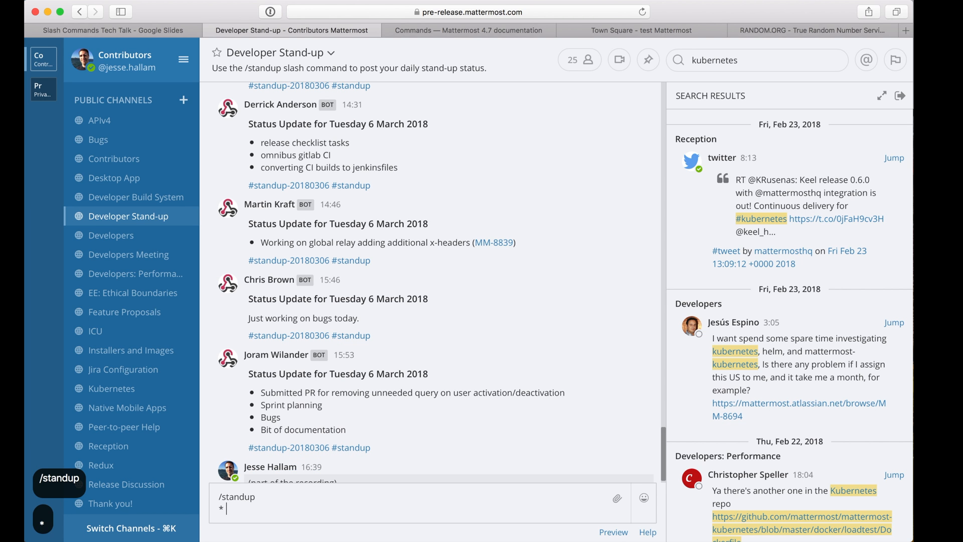
pyautogui.write('finish tec')
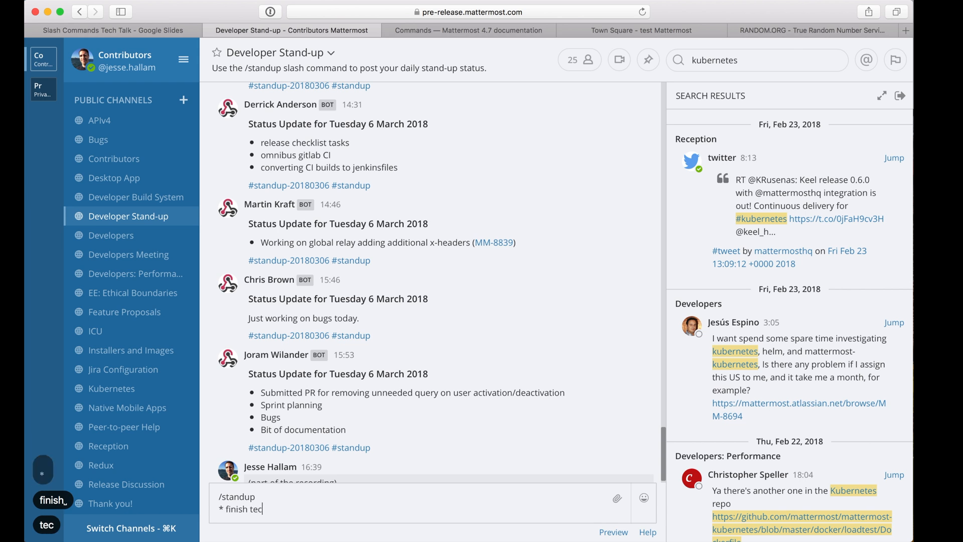
pyautogui.write('h talk on slash commands')
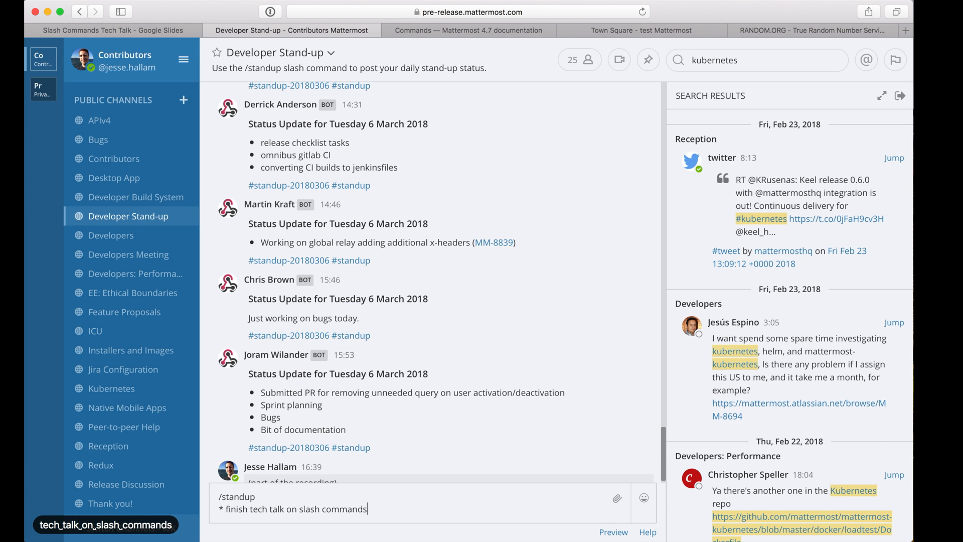
pyautogui.press('Return')
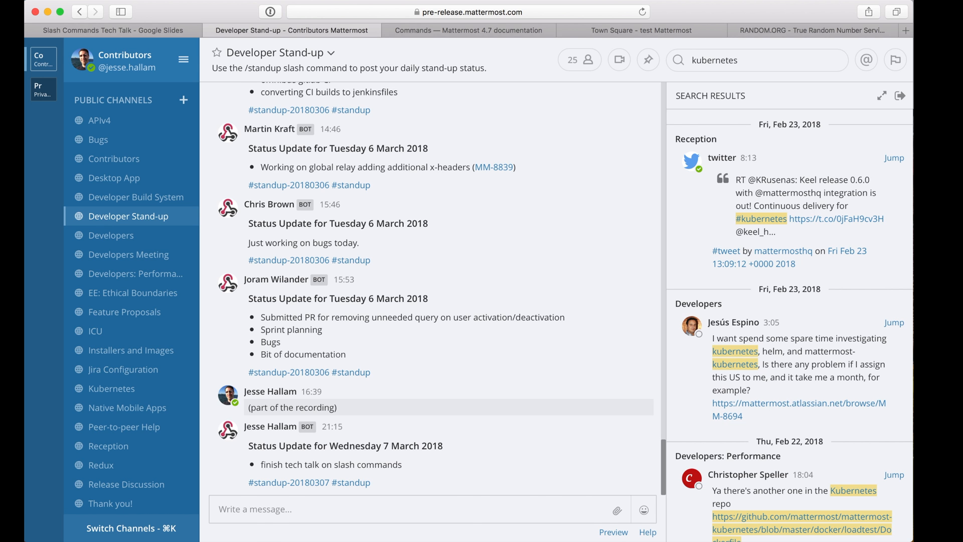
# Step: In the test team's System Console, enable custom slash commands under Custom Integrations
pyautogui.click(641, 30)
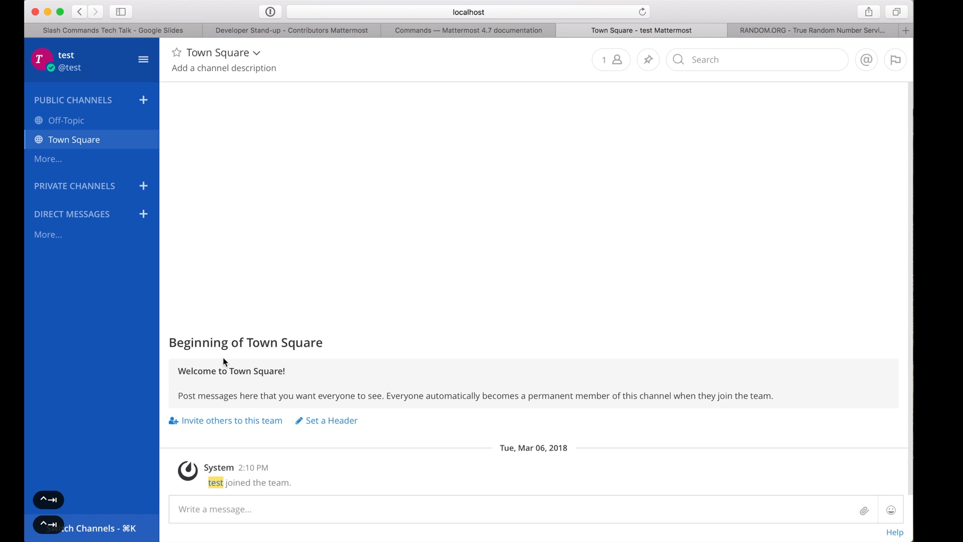
pyautogui.moveTo(182, 122)
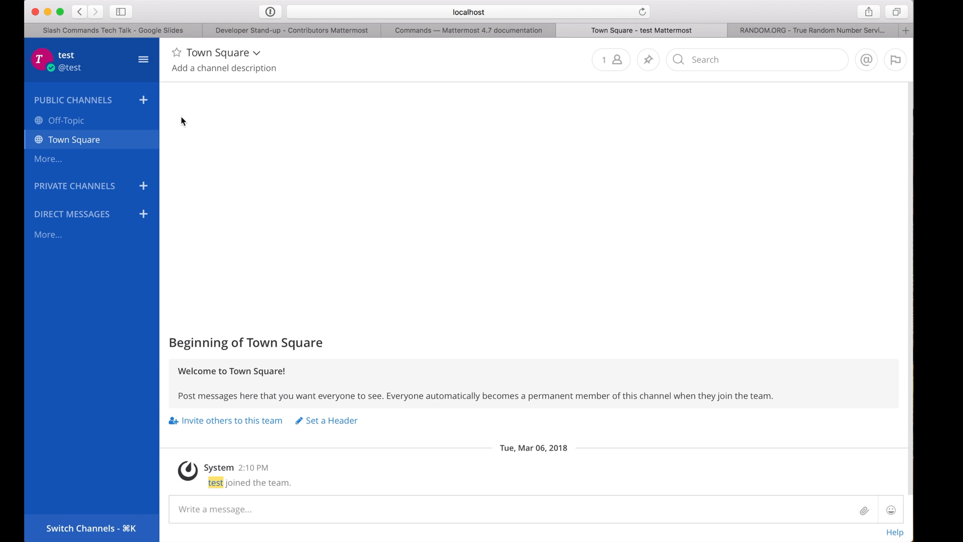
pyautogui.moveTo(143, 59)
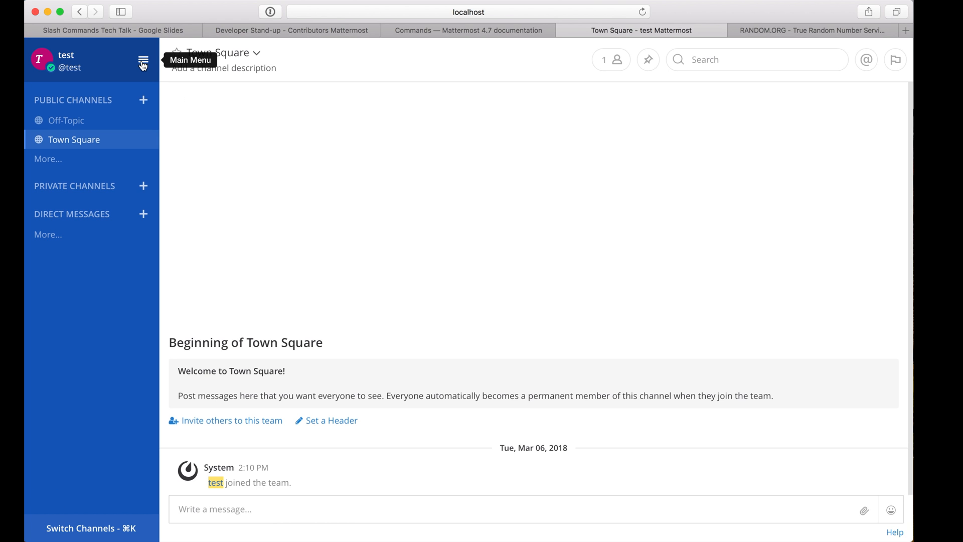
pyautogui.click(144, 59)
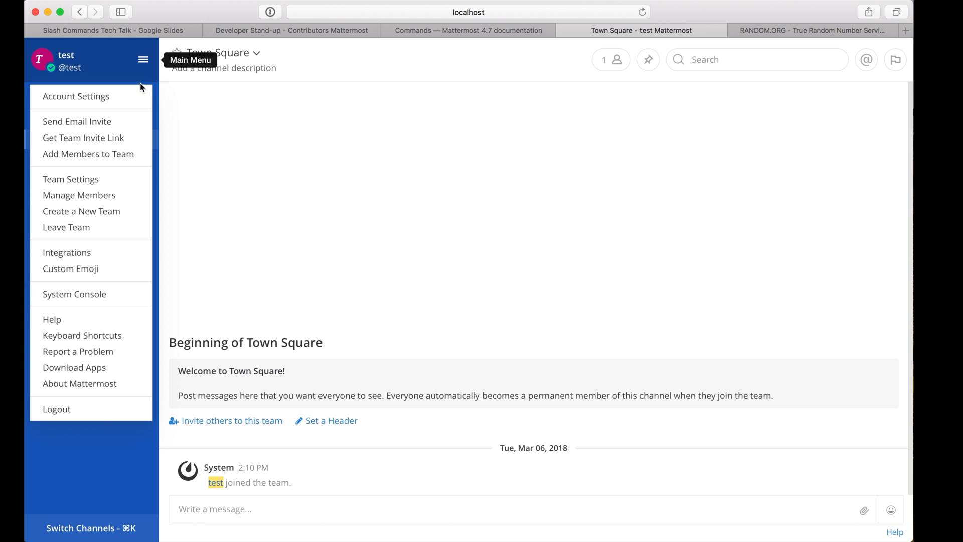
pyautogui.click(75, 294)
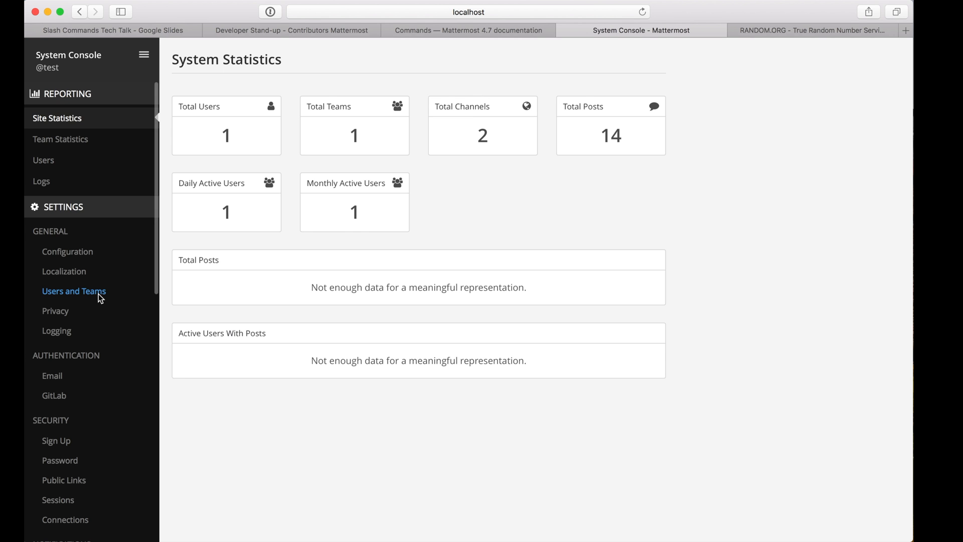
pyautogui.scroll(-3)
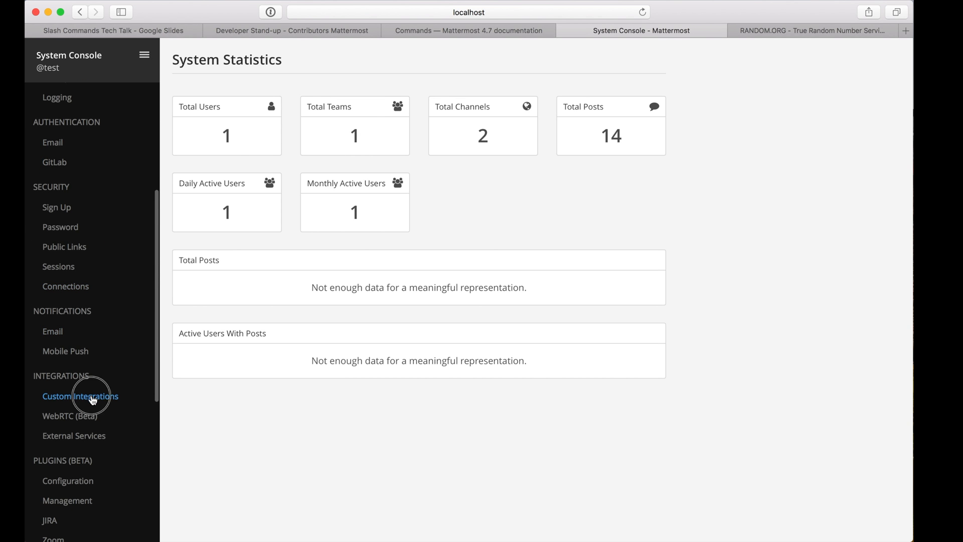
pyautogui.click(80, 396)
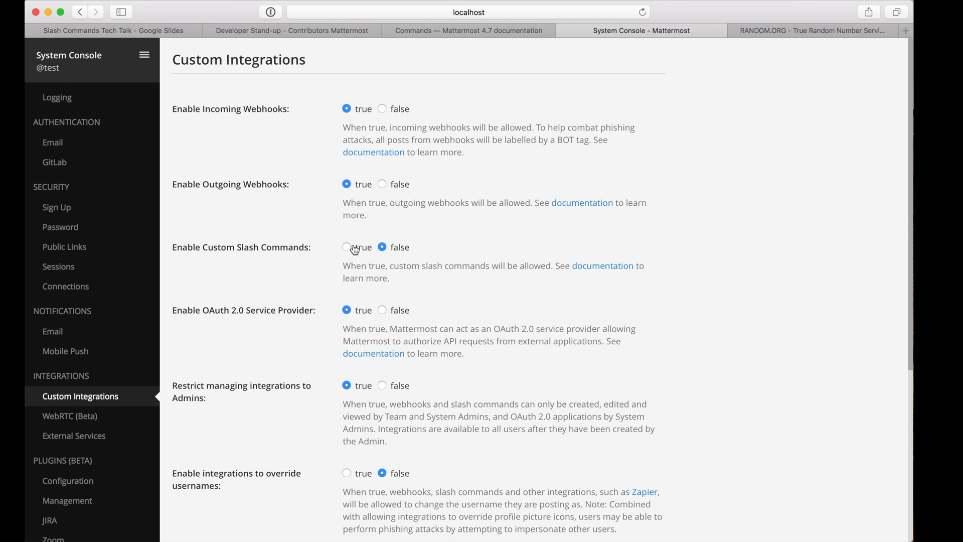
pyautogui.click(346, 246)
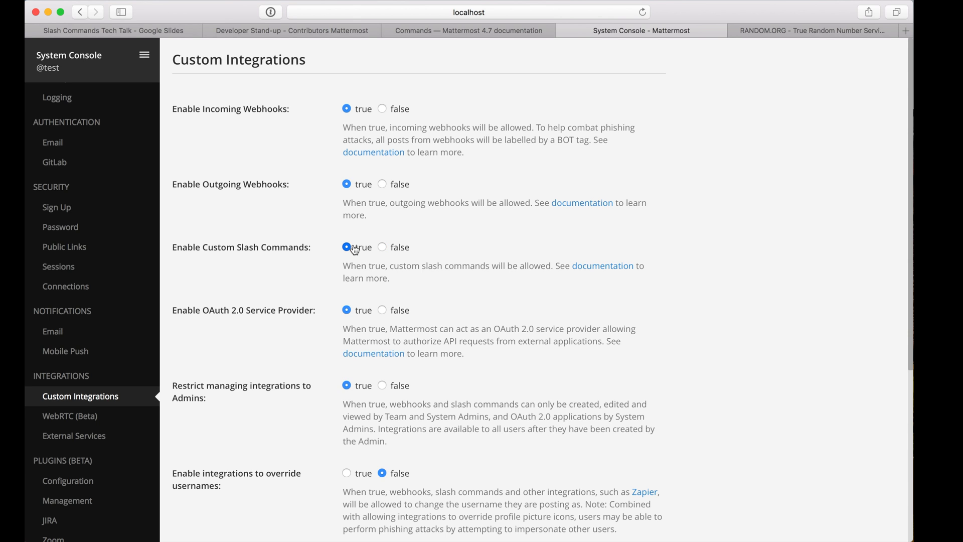
pyautogui.moveTo(322, 316)
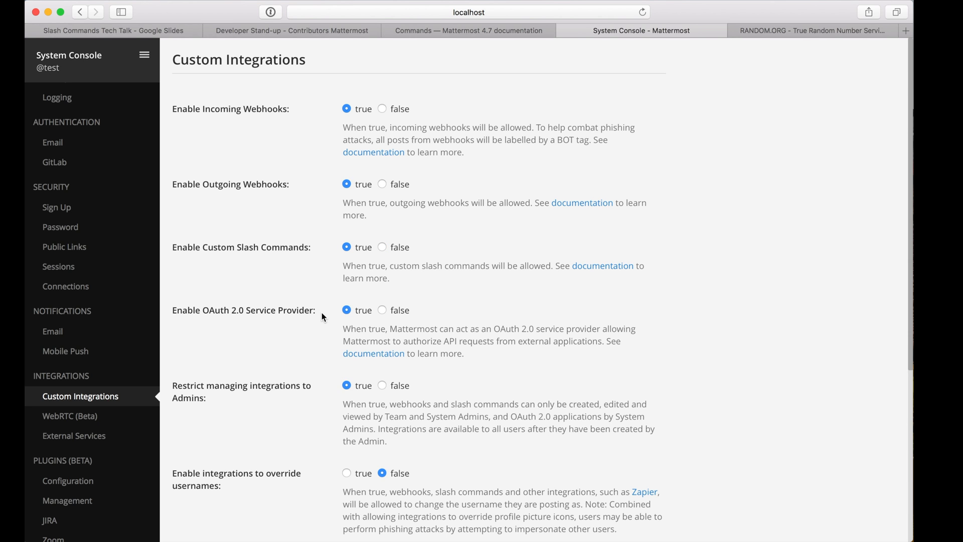
pyautogui.moveTo(369, 373)
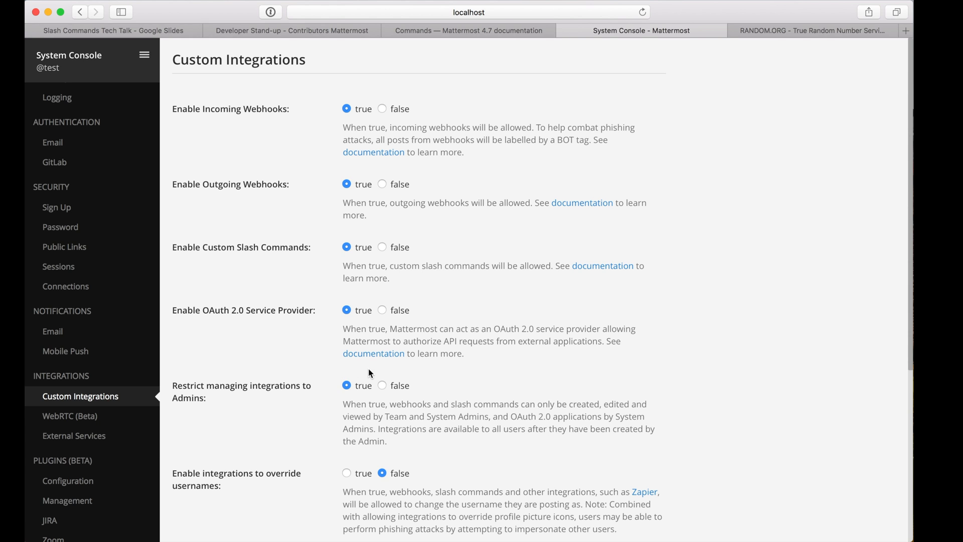
pyautogui.click(382, 386)
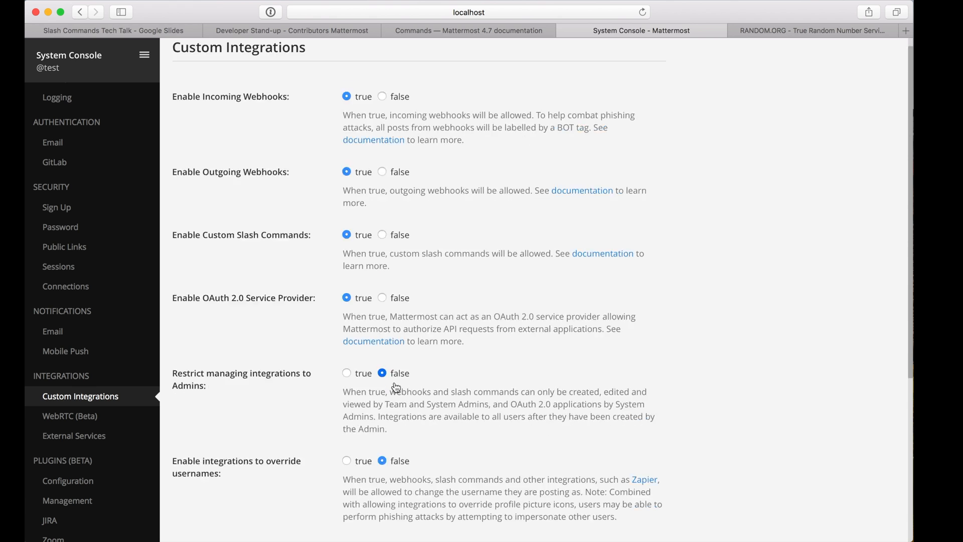
# Step: Leave the System Console and switch back to the test team's Town Square
pyautogui.scroll(-3)
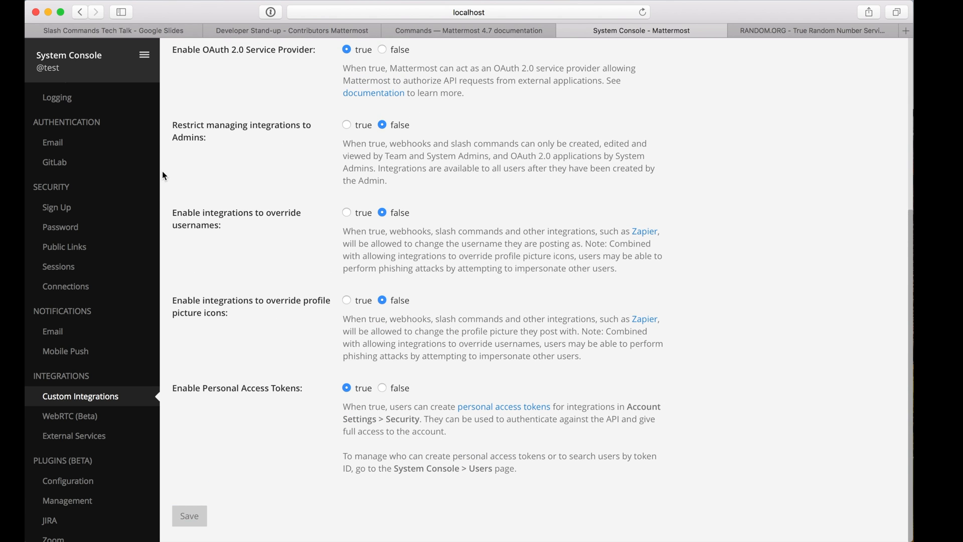
pyautogui.click(145, 54)
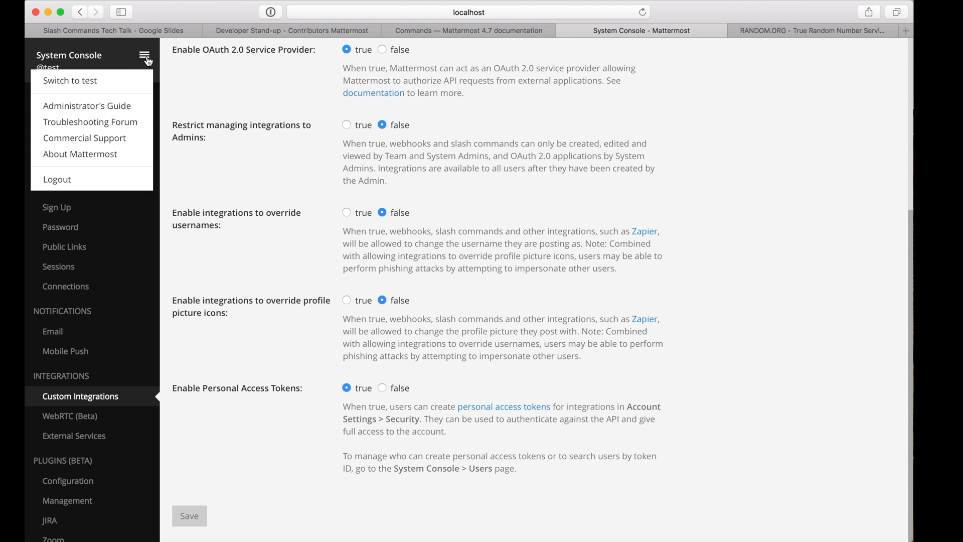
pyautogui.click(70, 80)
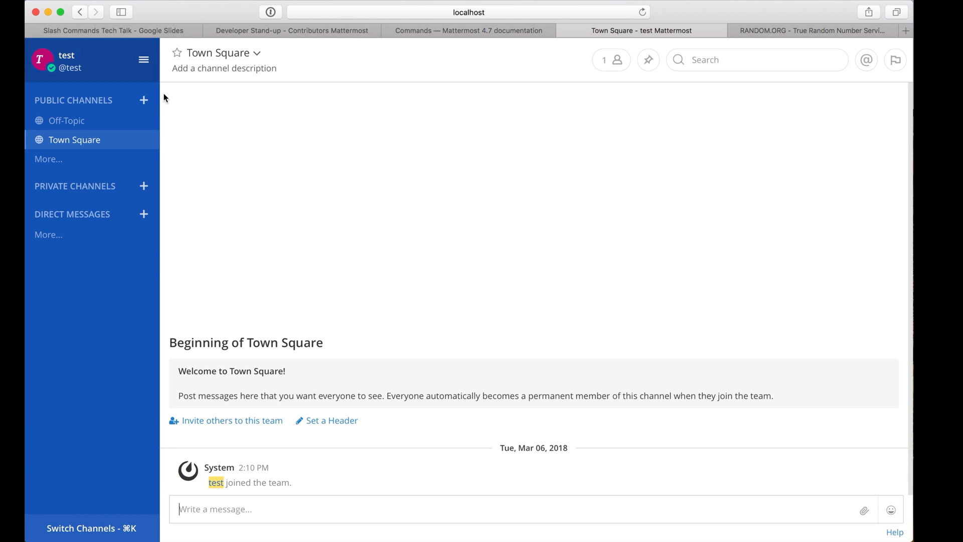
# Step: Reach the empty Add Slash Command form via Integrations, then go to the RANDOM.ORG tab
pyautogui.click(143, 59)
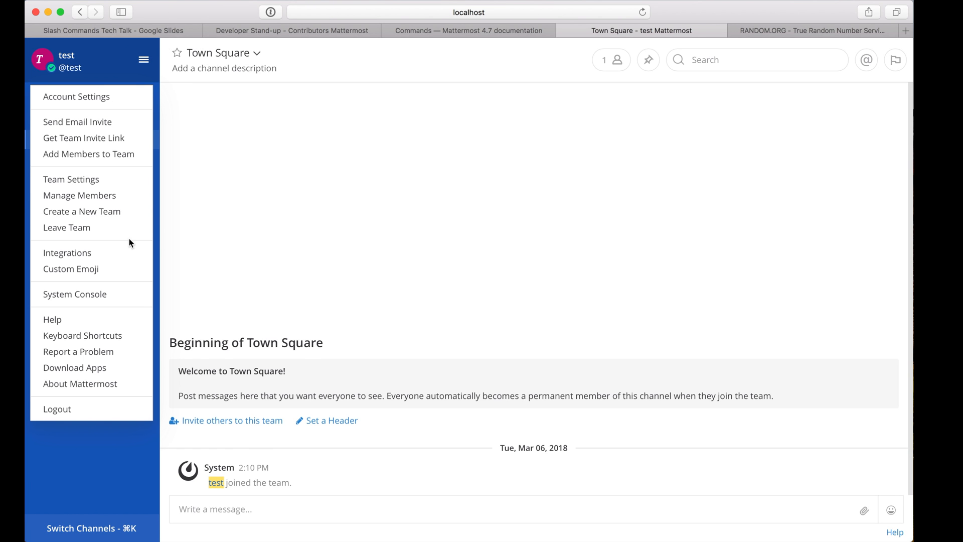
pyautogui.click(66, 253)
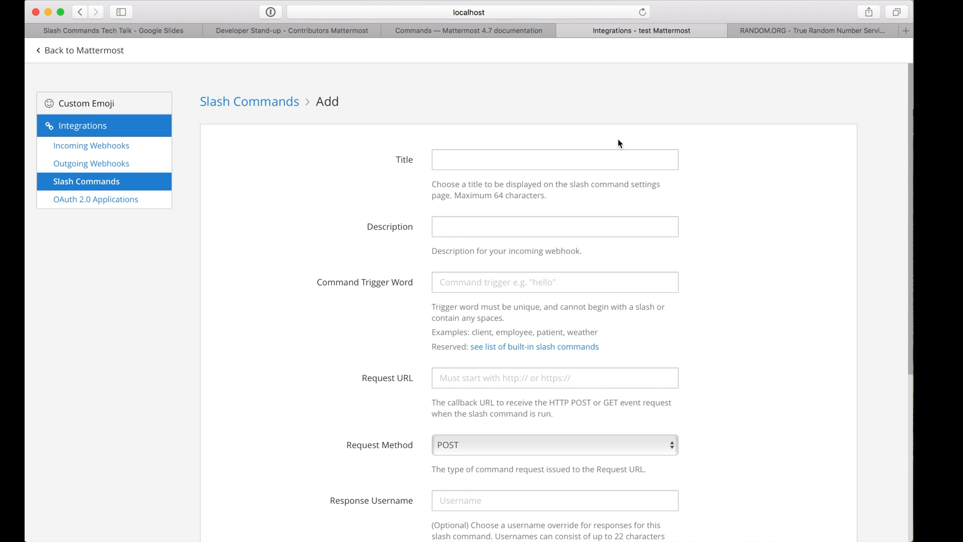
pyautogui.moveTo(589, 154)
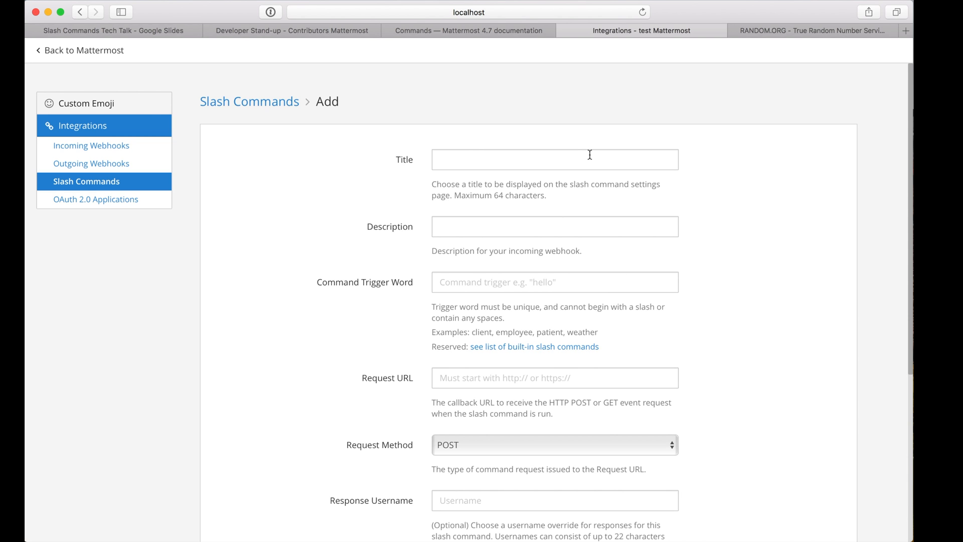
pyautogui.click(810, 31)
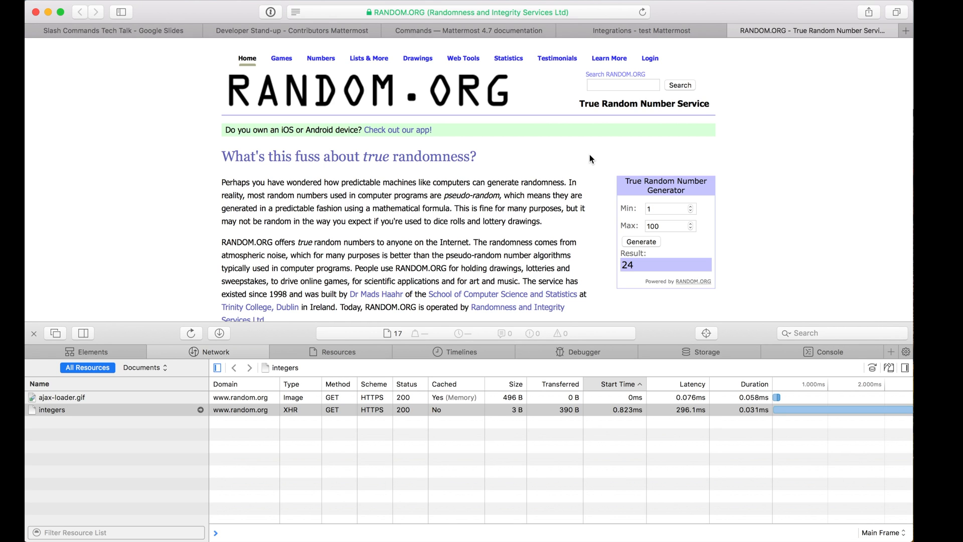
pyautogui.moveTo(630, 171)
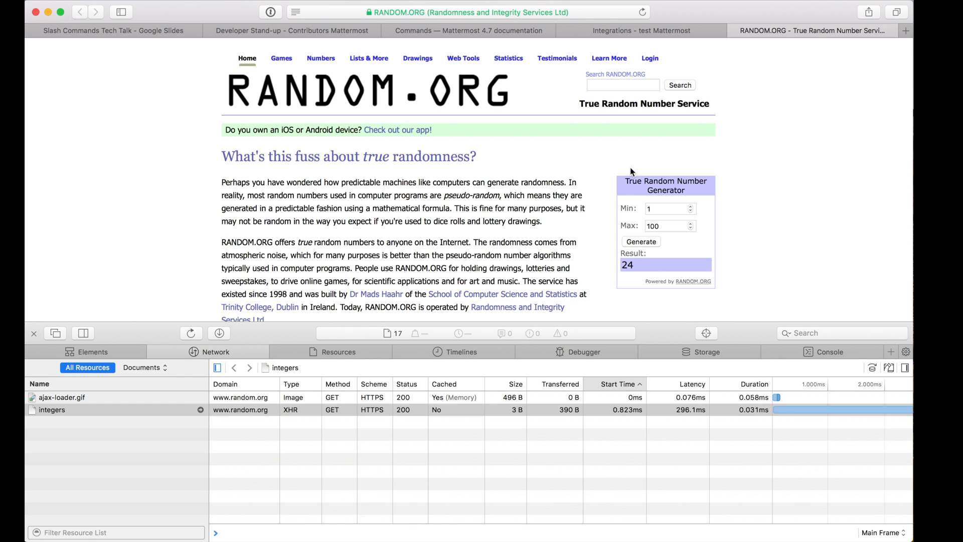
# Step: Generate a new number on RANDOM.ORG and copy the integers request address from the Network tab
pyautogui.click(641, 242)
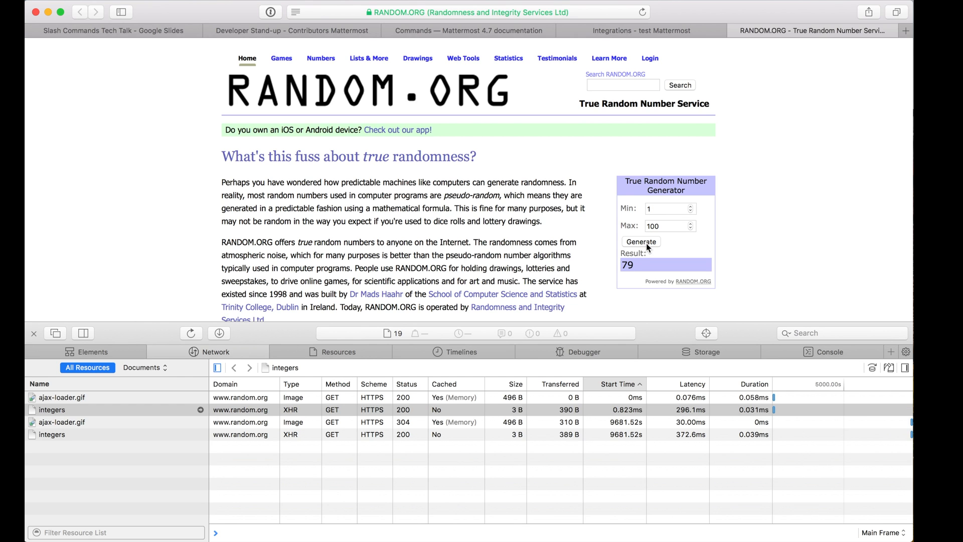
pyautogui.moveTo(232, 337)
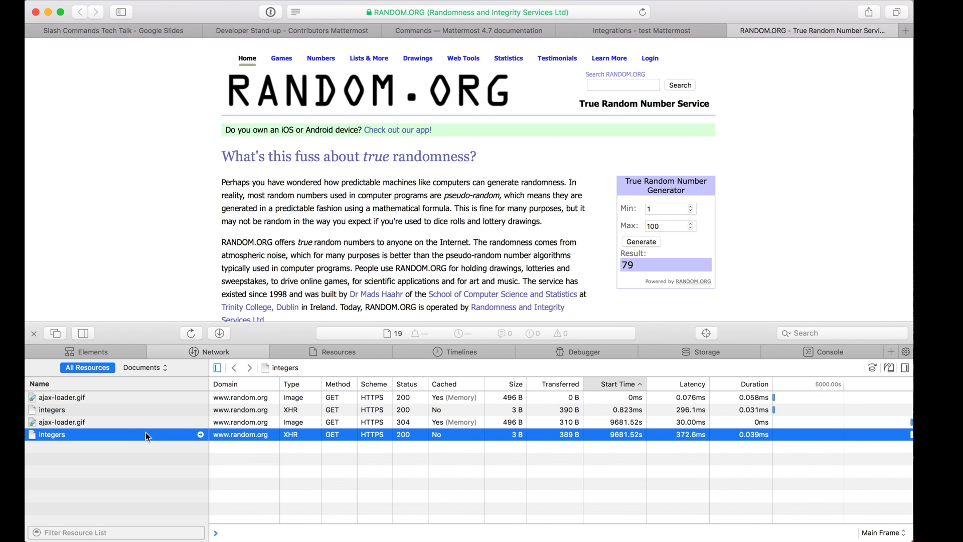
pyautogui.rightClick(51, 434)
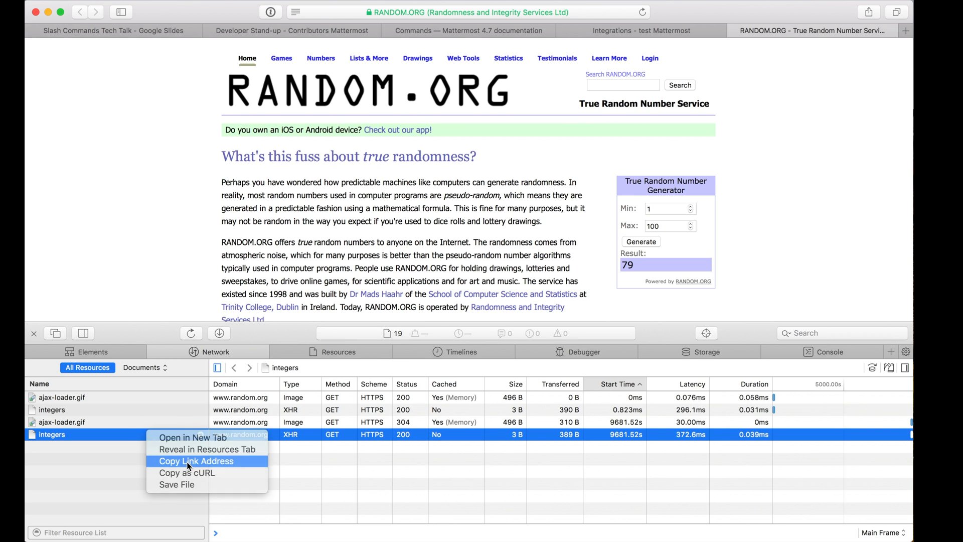
pyautogui.click(641, 30)
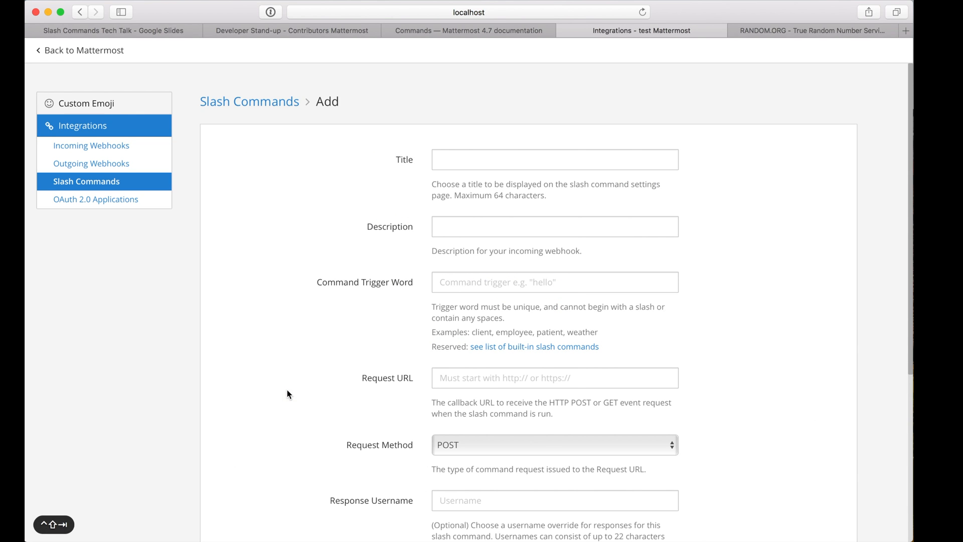
# Step: Fill the form with title Random, a 'Generate a random n...' description and trigger word random
pyautogui.click(553, 160)
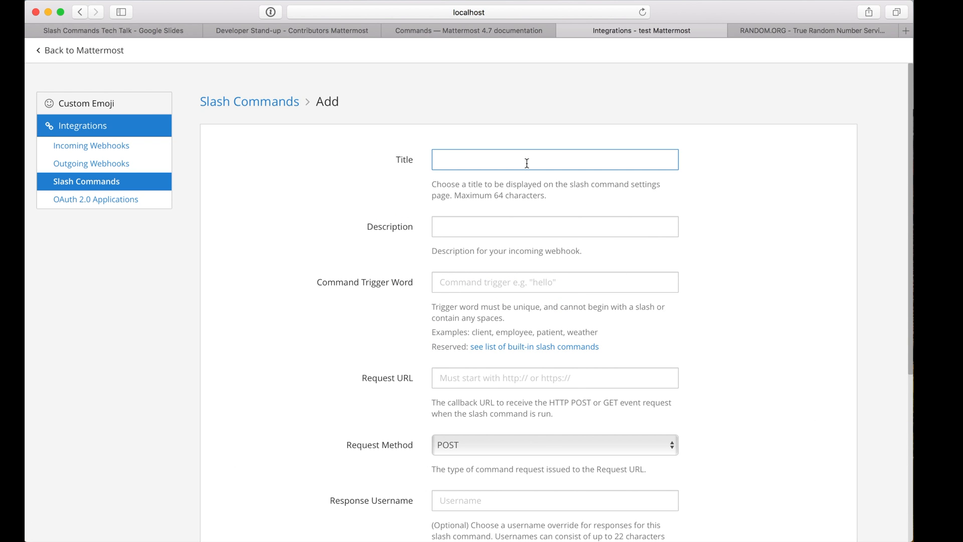
pyautogui.write('Radnom')
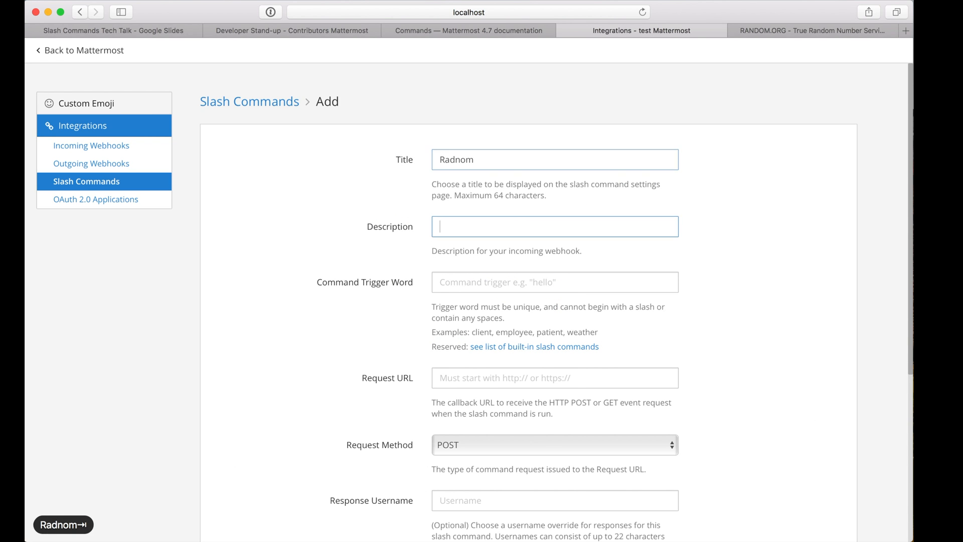
pyautogui.write('Random')
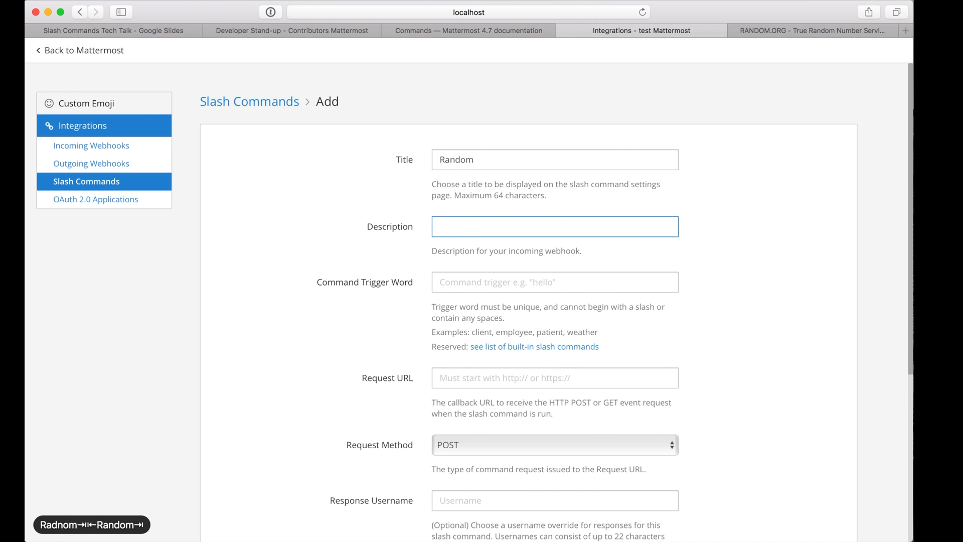
pyautogui.write('Generate a random number.')
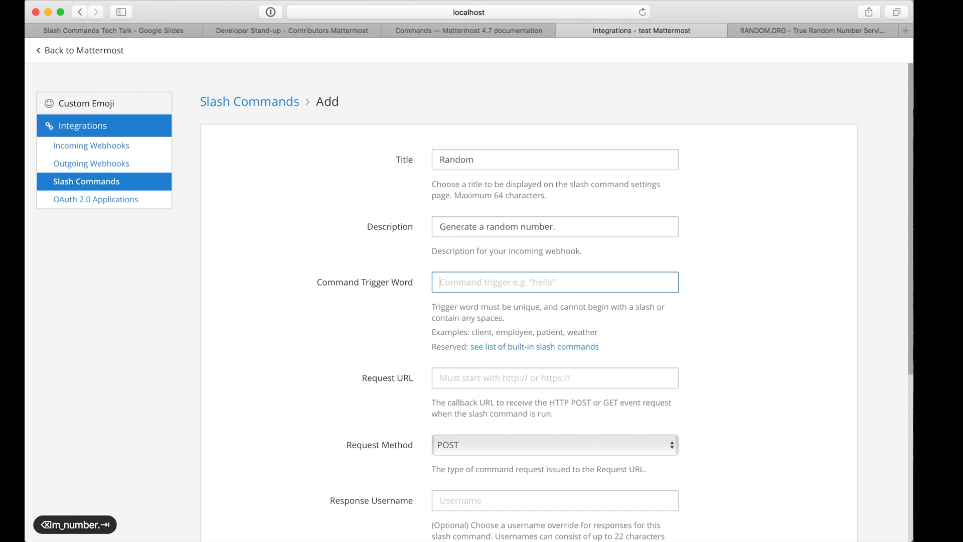
pyautogui.write('random')
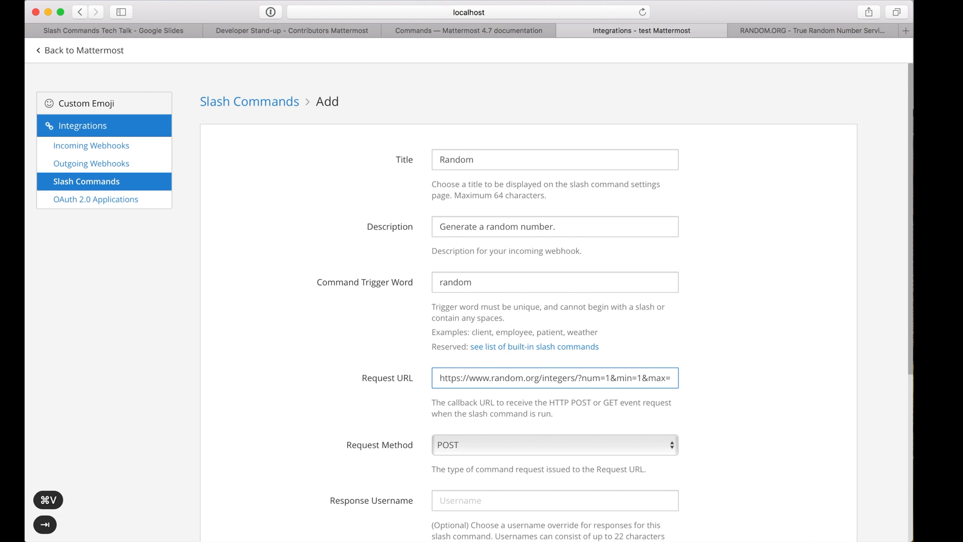
# Step: Set the request method to GET with the random.org integers URL and save the slash command
pyautogui.click(553, 444)
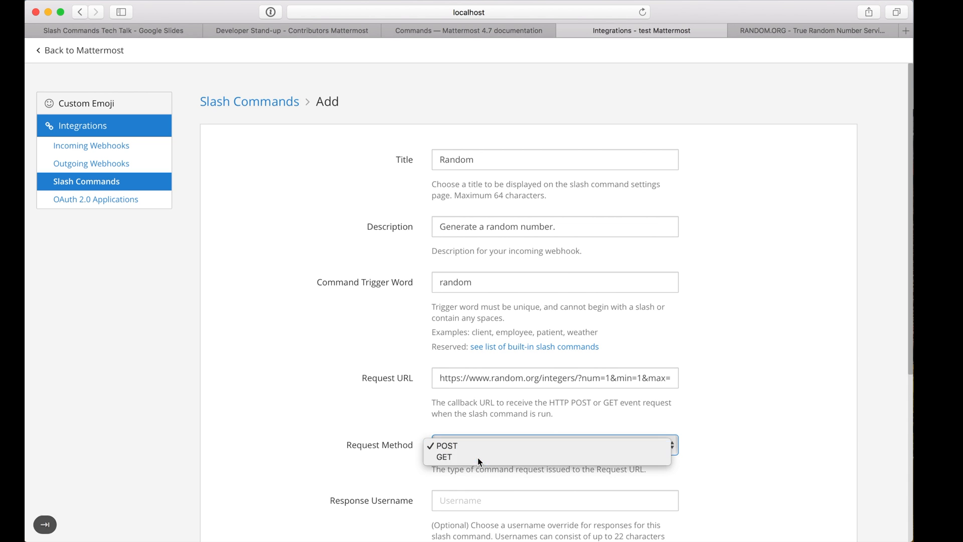
pyautogui.click(443, 456)
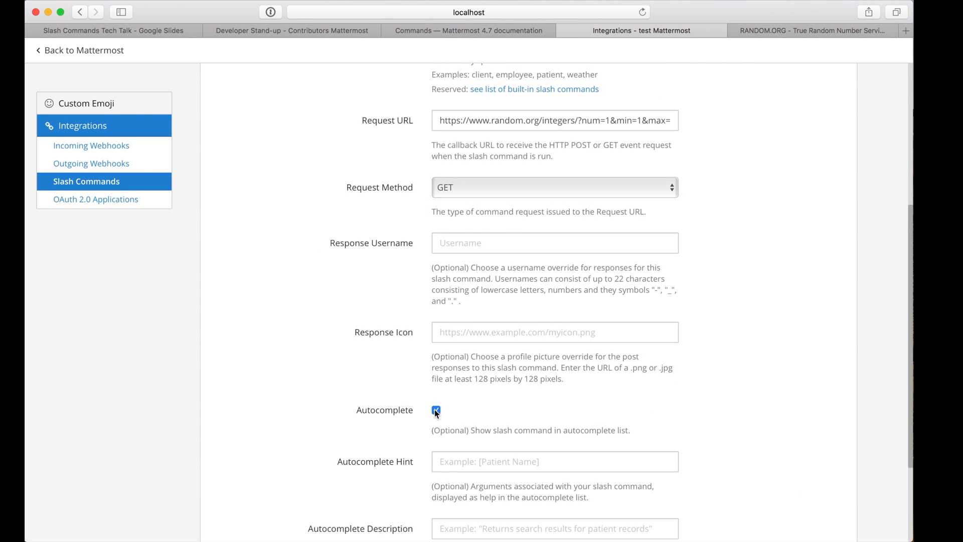
pyautogui.scroll(-3)
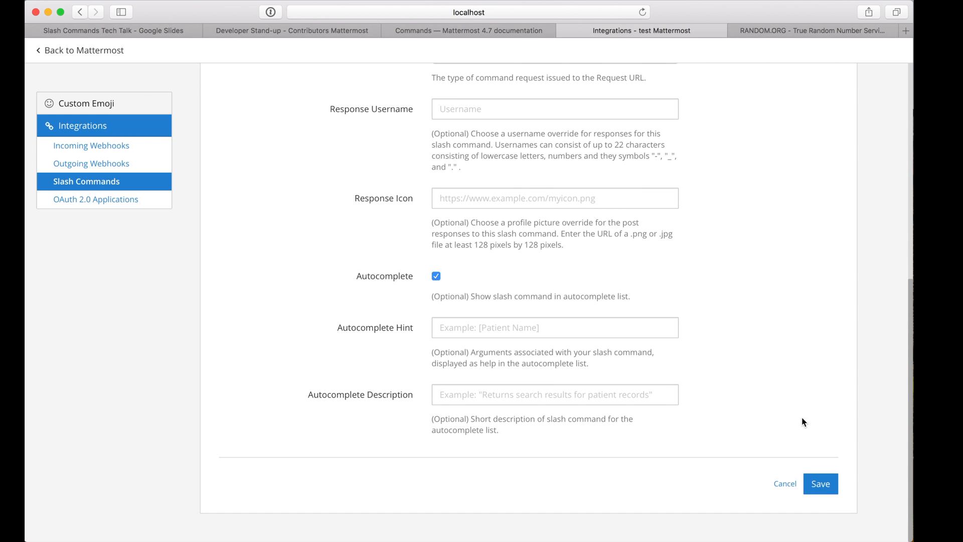
pyautogui.click(820, 483)
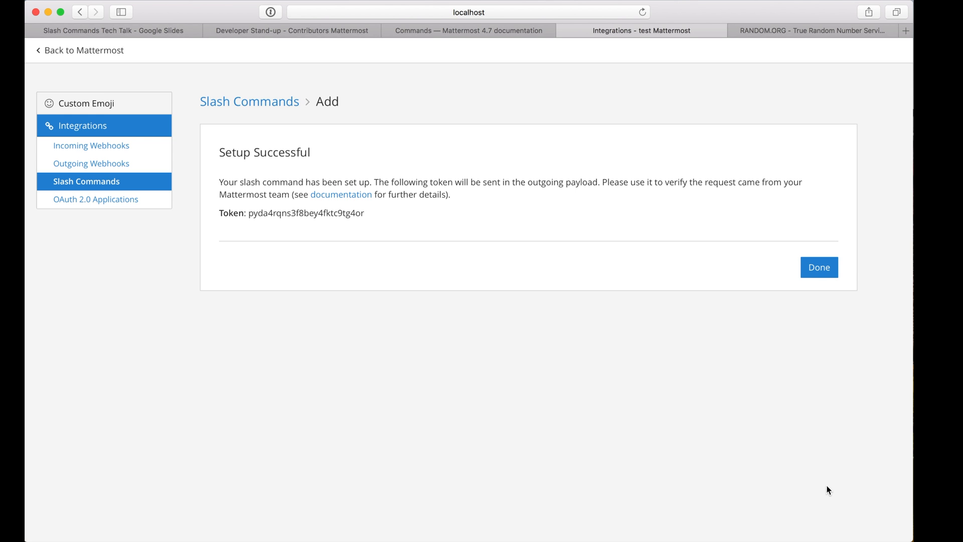
# Step: Finish the command setup and start writing /ra in Town Square to try it
pyautogui.click(819, 266)
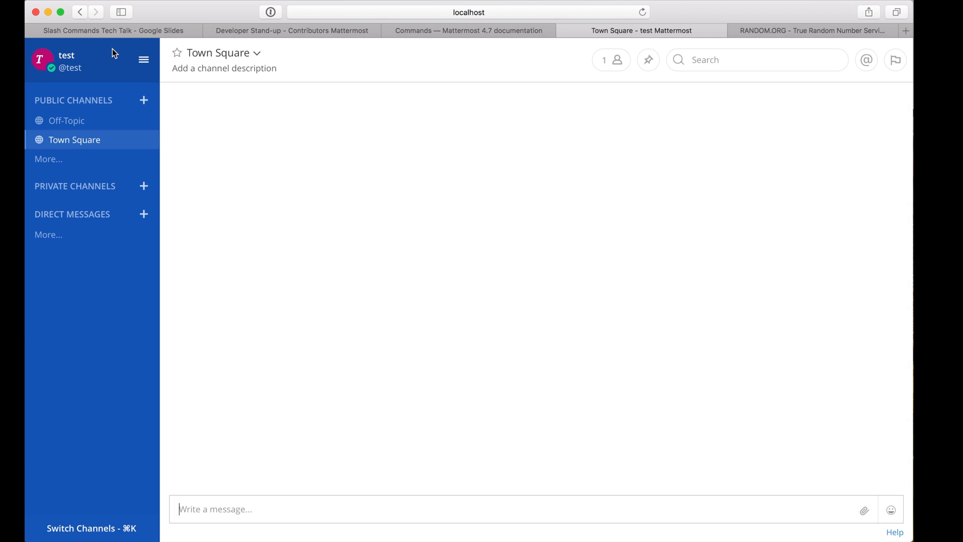
pyautogui.write('/ra')
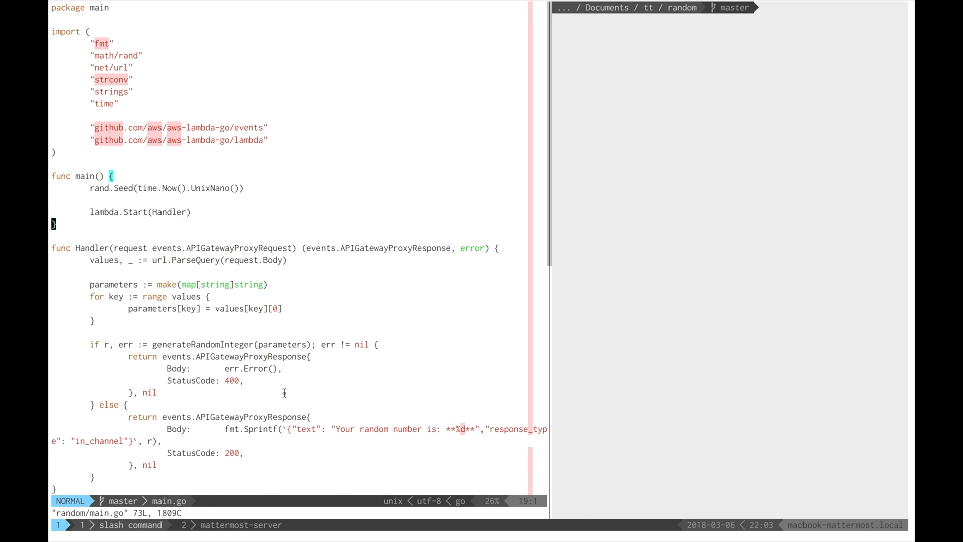
# Step: Scroll through main.go in Vim to review Handler and generateRandomInteger
pyautogui.scroll(-3)
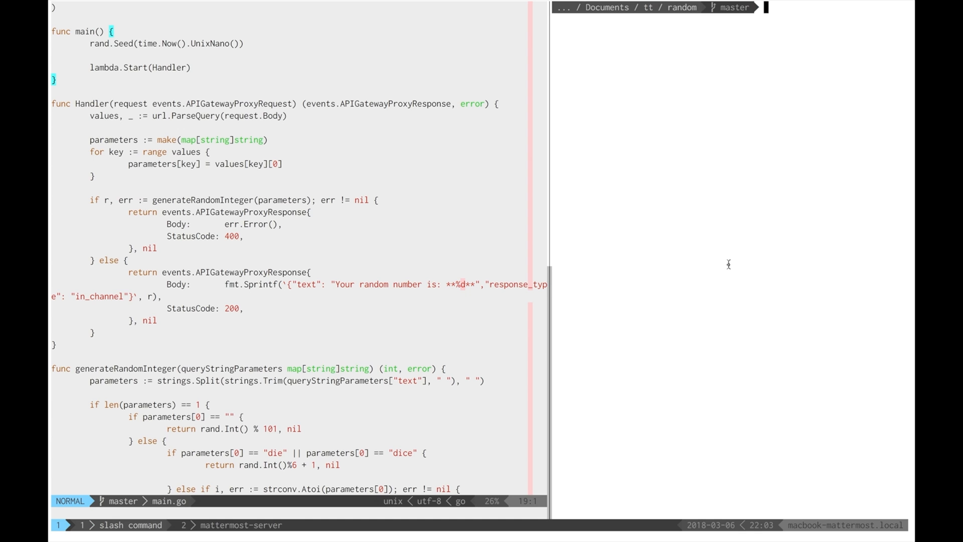
# Step: POST to the deployed /dev/random endpoint with http -f, then retry with text=10000
pyautogui.press('Return')
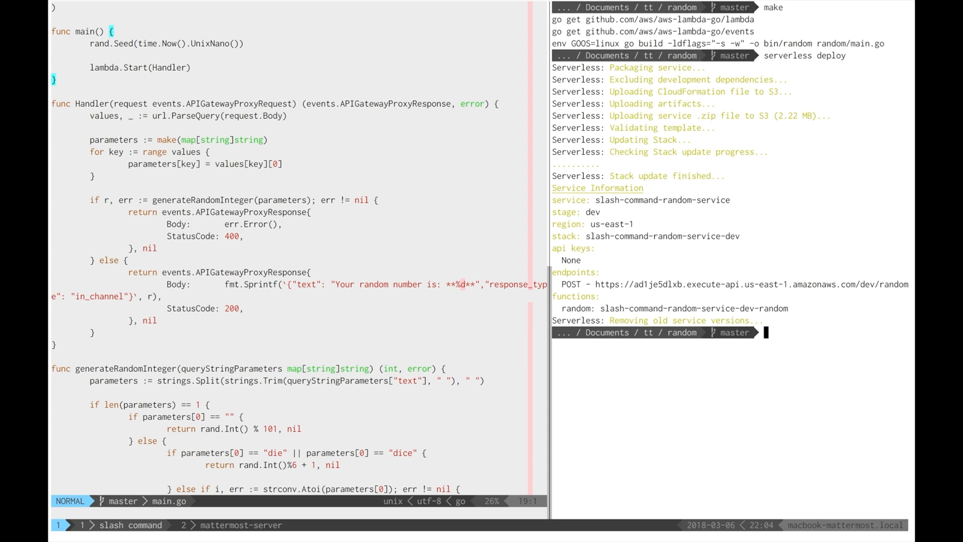
pyautogui.moveTo(751, 277)
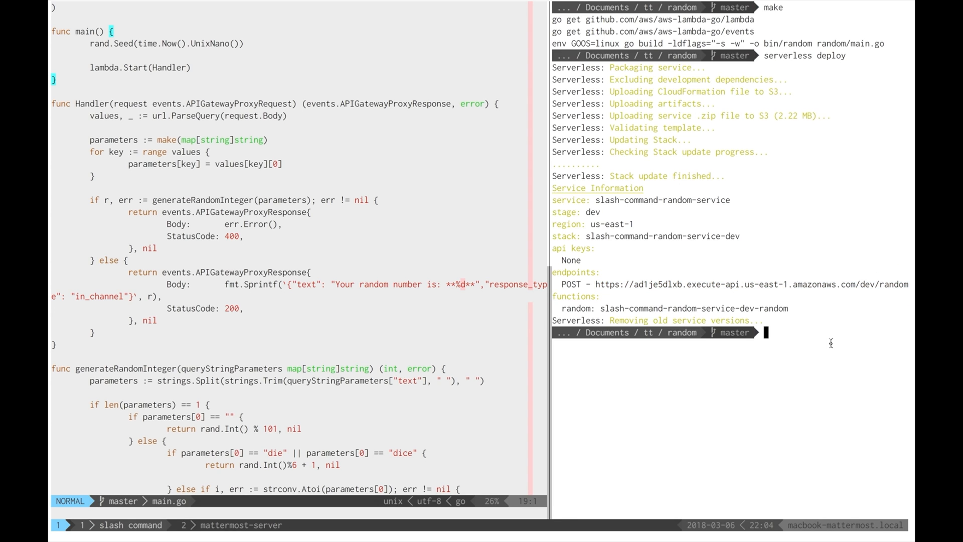
pyautogui.write('http -f POST https://ad1je5dlxb.execute-api.us-east-1.amazonaws.com/dev/random')
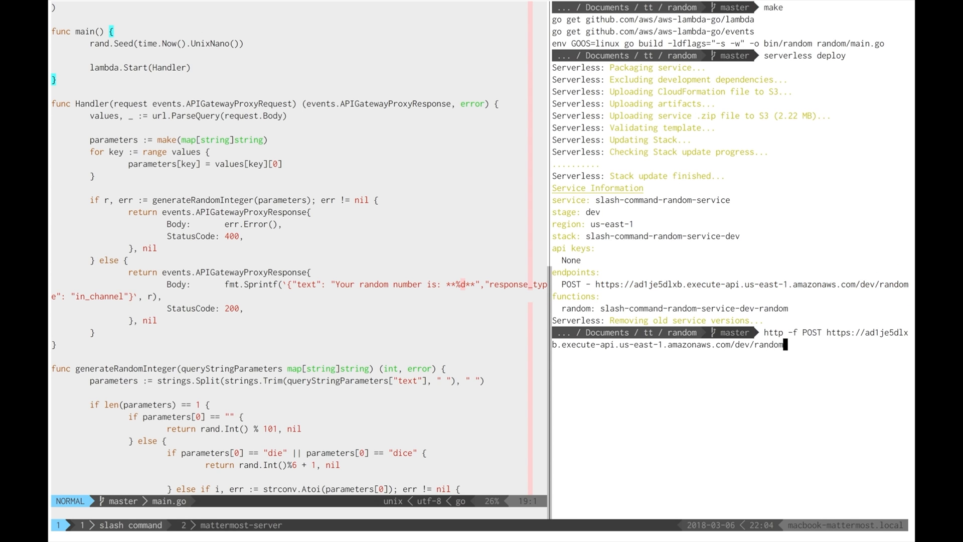
pyautogui.press('Return')
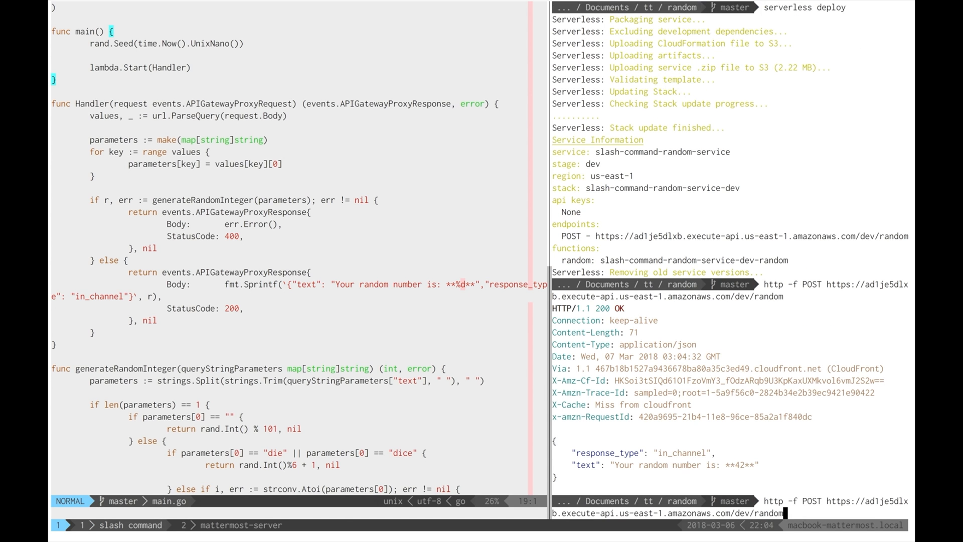
pyautogui.write('text=10000')
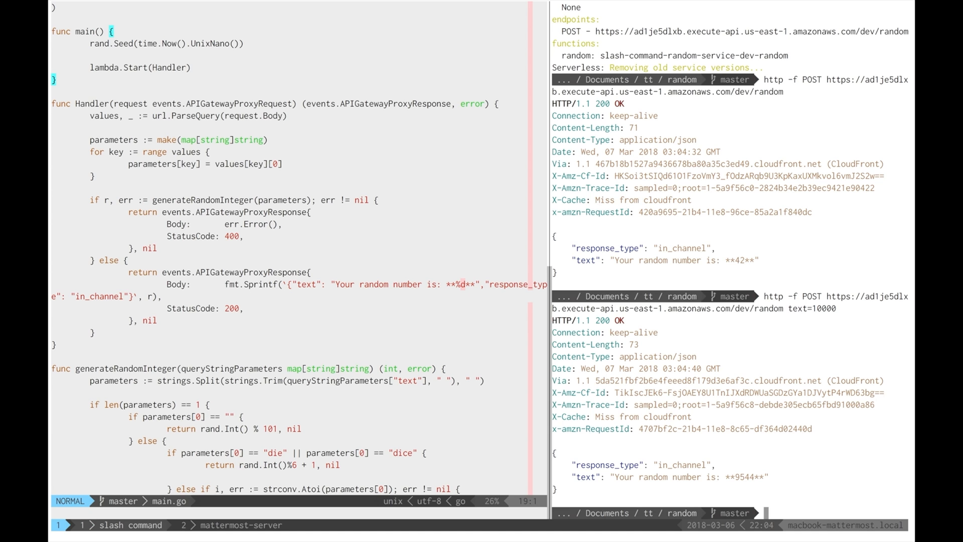
pyautogui.moveTo(830, 338)
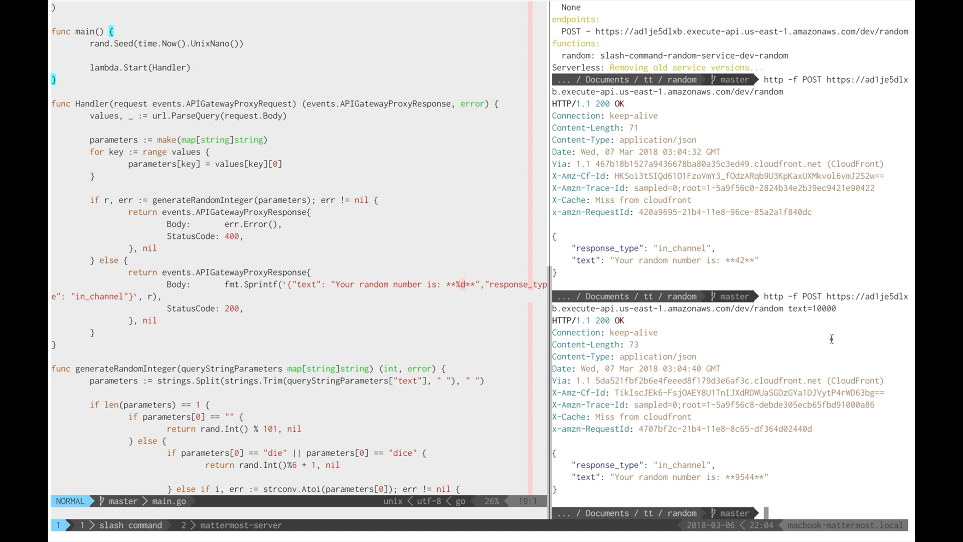
pyautogui.moveTo(832, 211)
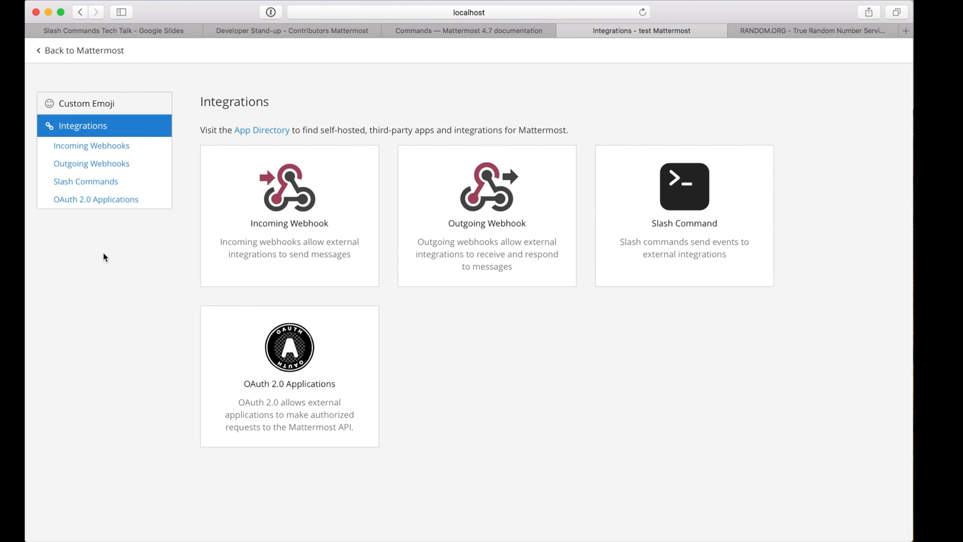
# Step: Give the Random command the autocomplete hint '[min], [min] [max], or "dice"'
pyautogui.click(85, 182)
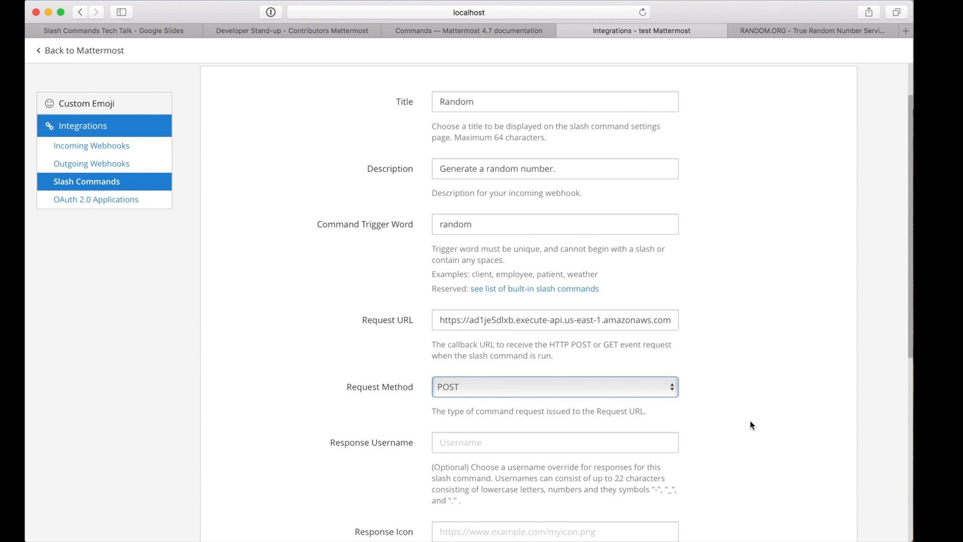
pyautogui.scroll(-3)
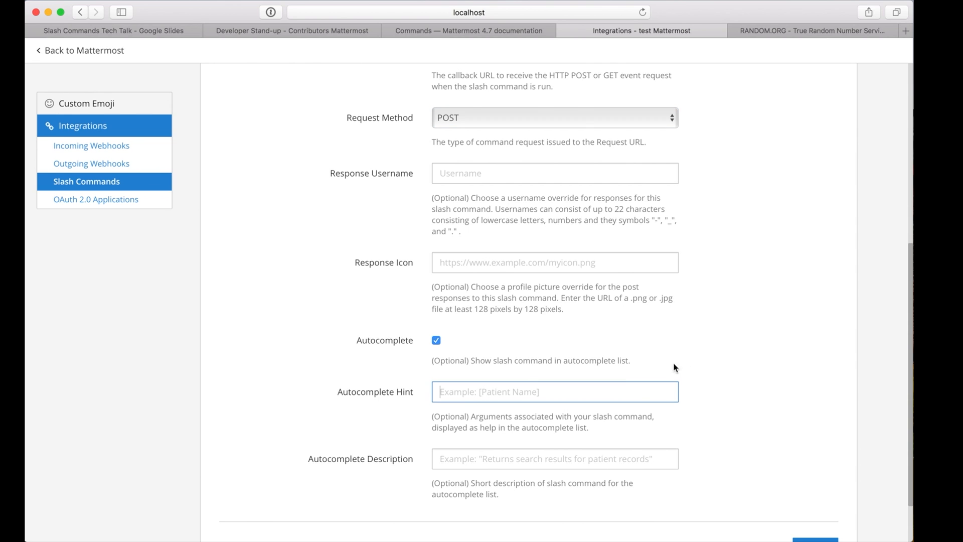
pyautogui.moveTo(693, 366)
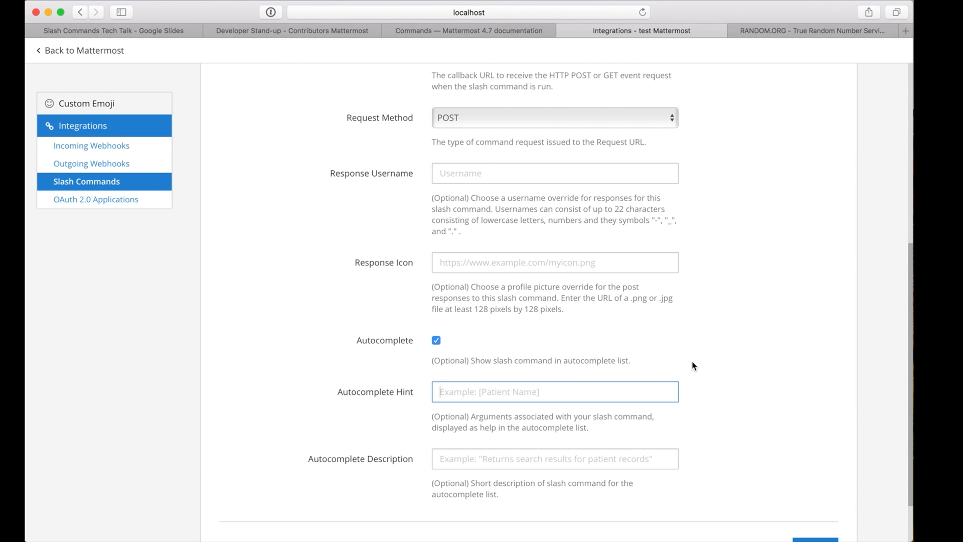
pyautogui.write('[min],')
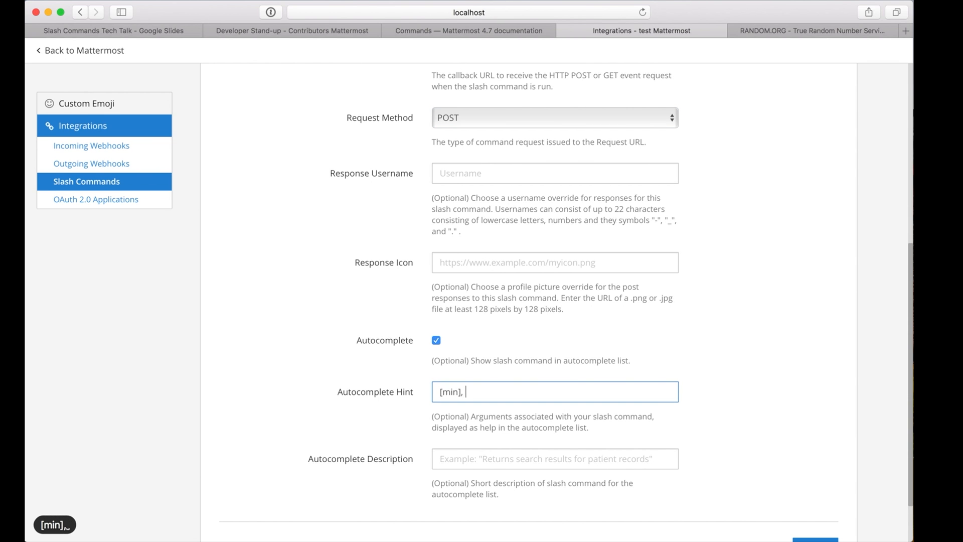
pyautogui.write('[min]')
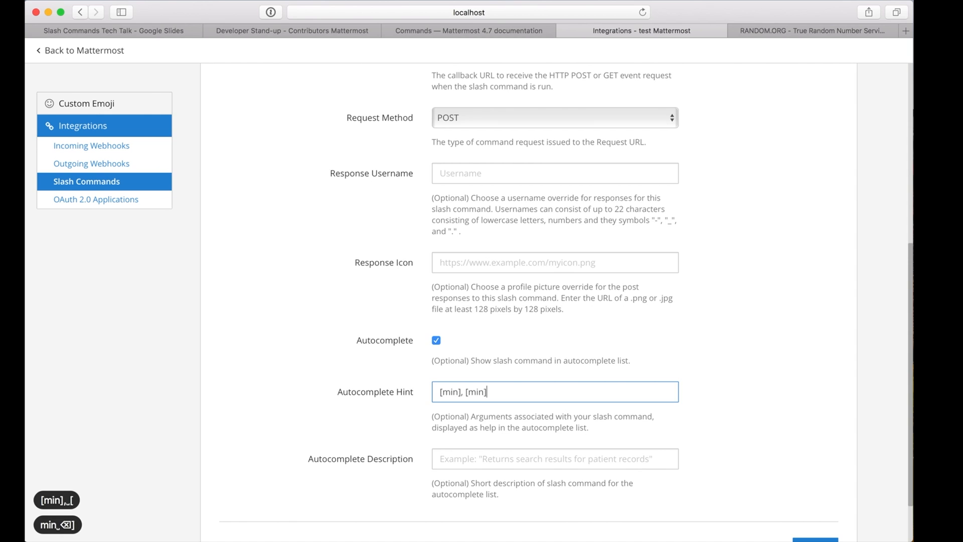
pyautogui.write('[max], or "dice')
pyautogui.click(554, 458)
pyautogui.write('G')
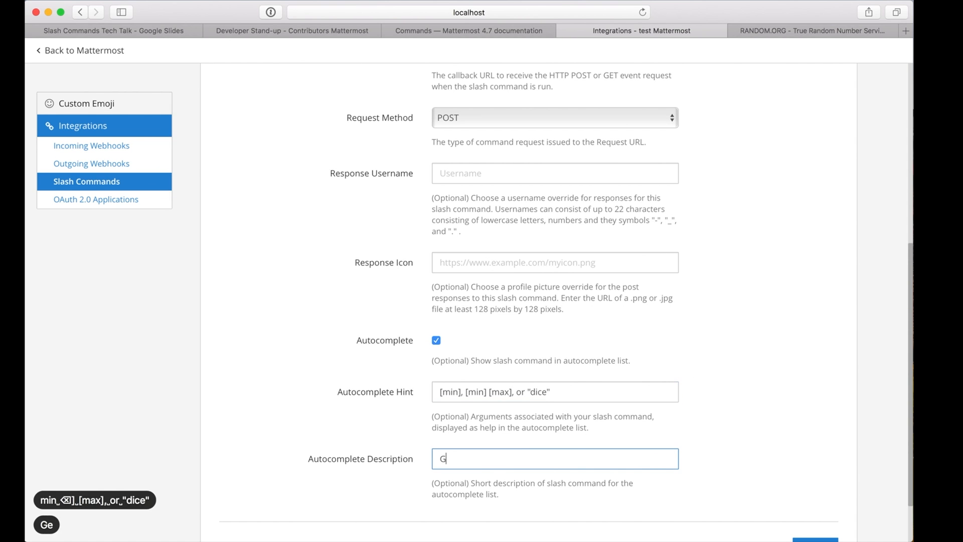
# Step: Add the description 'Generates a random number in the range given.' and update the command
pyautogui.write('enerates a random')
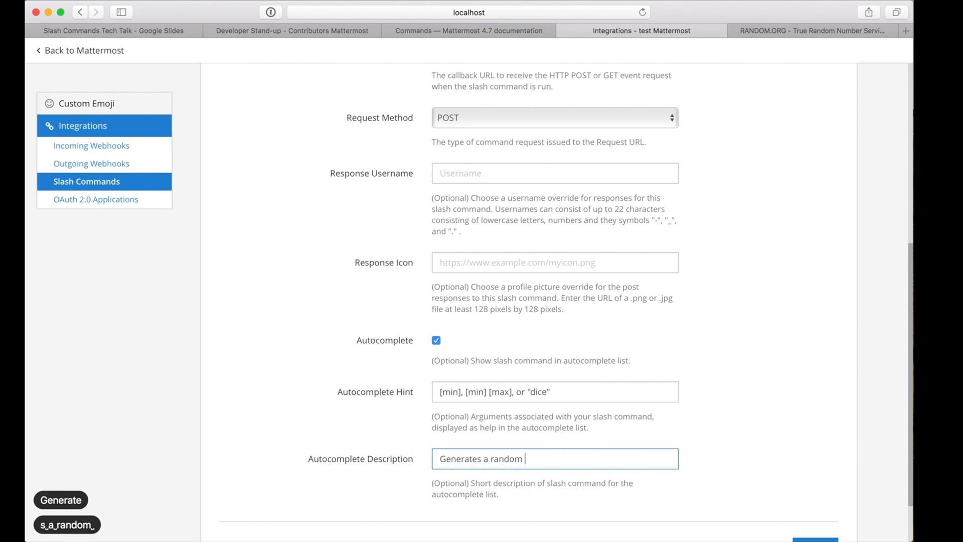
pyautogui.write('number in t')
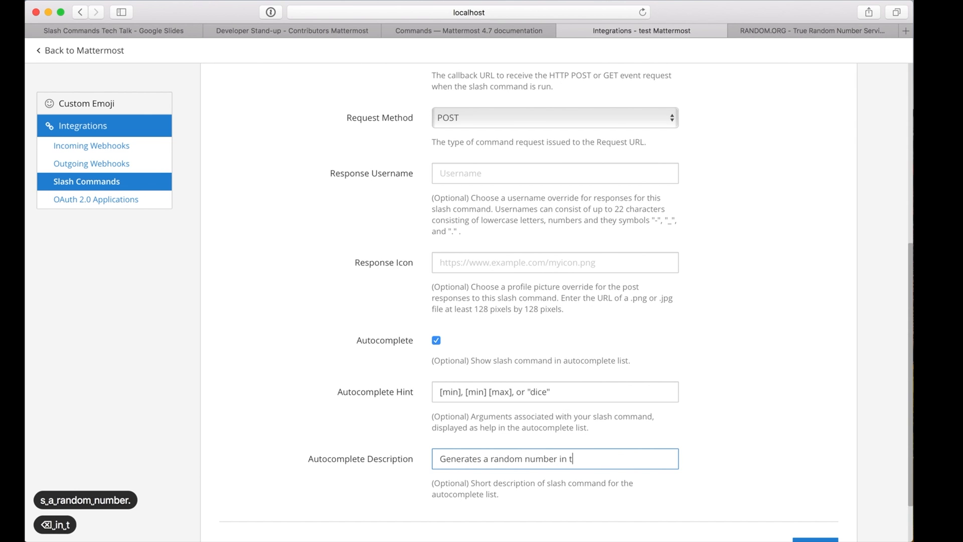
pyautogui.write('he range given.')
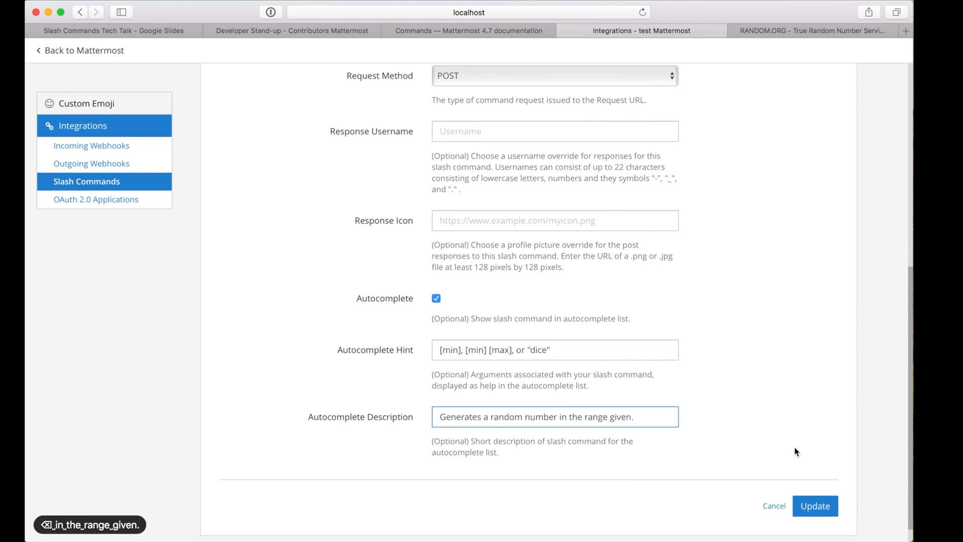
pyautogui.click(815, 505)
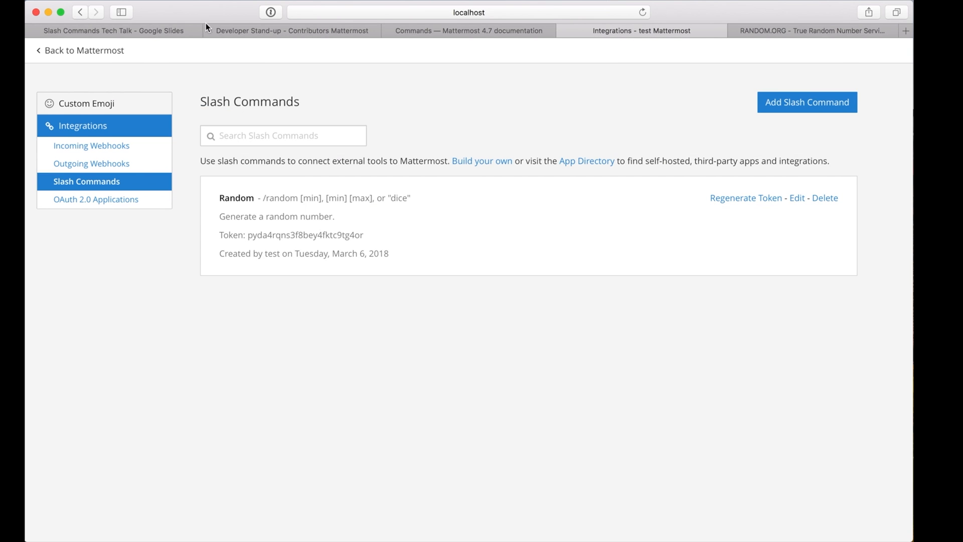
# Step: Run /random with arguments in Town Square so it posts random numbers 1087 and 2
pyautogui.click(80, 51)
pyautogui.write('/random')
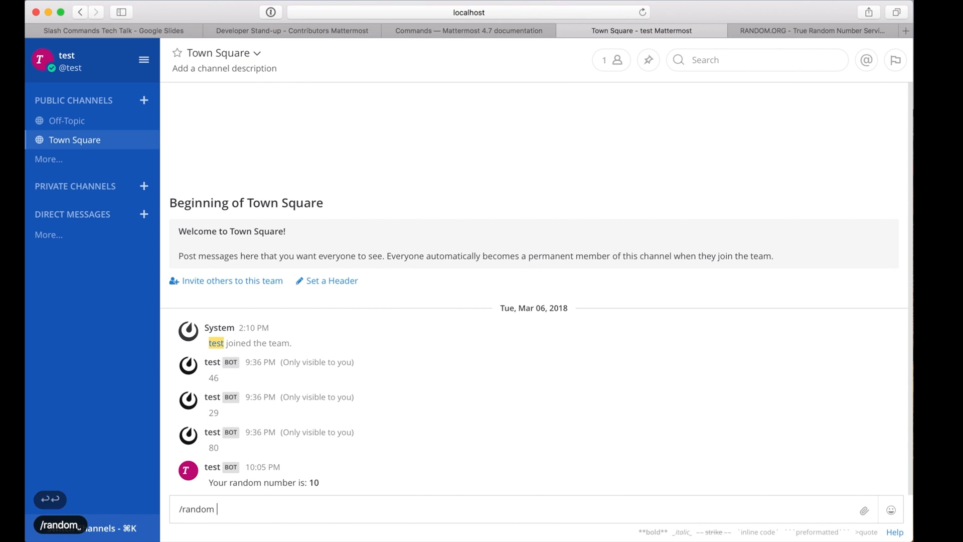
pyautogui.write('1000 200')
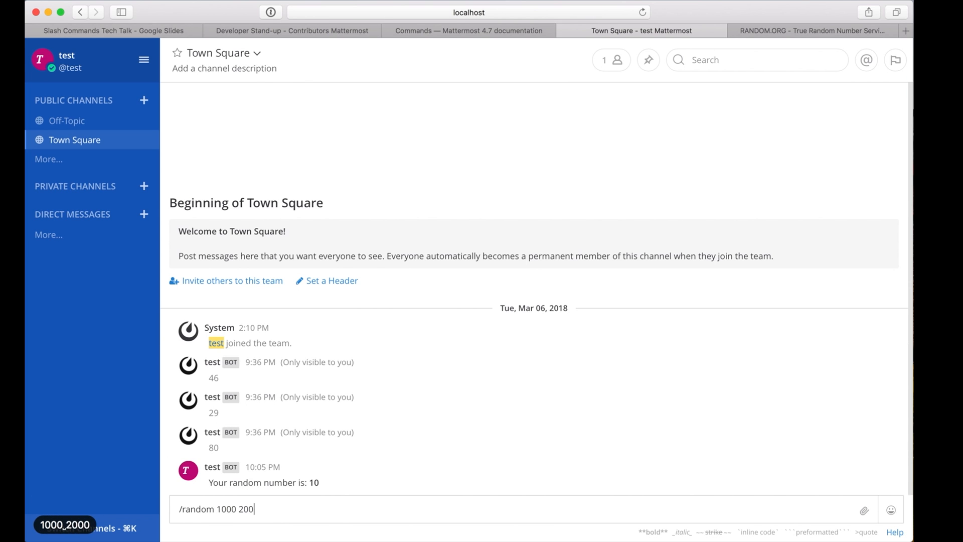
pyautogui.write('/random')
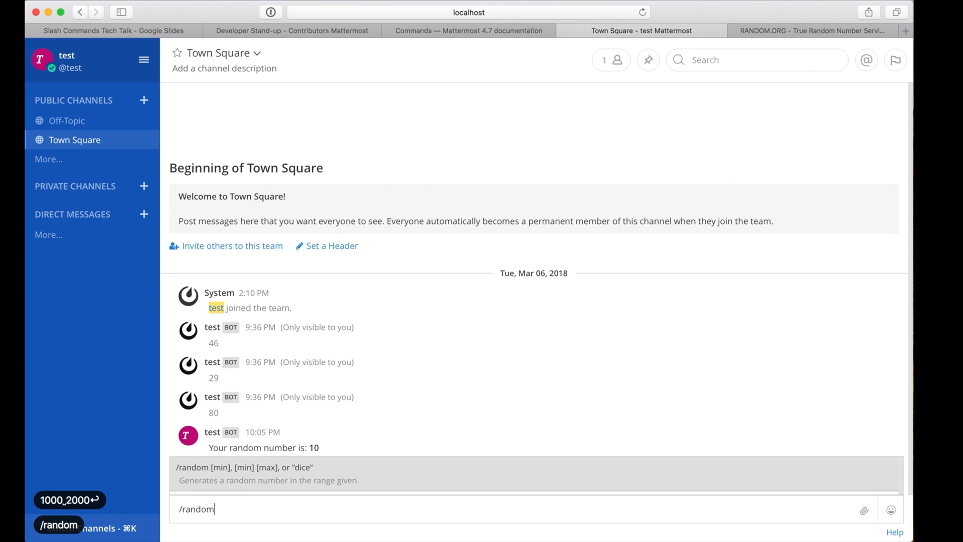
pyautogui.press('Return')
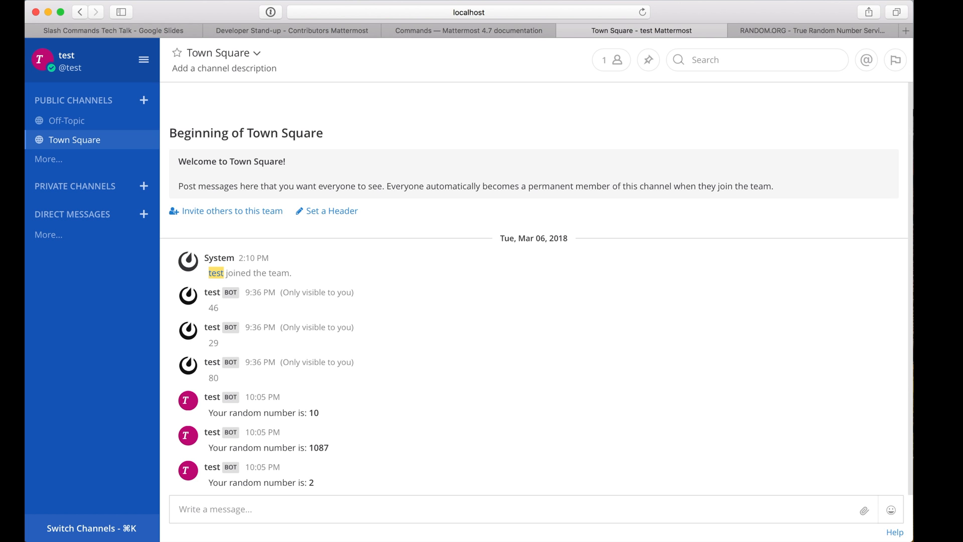
pyautogui.click(466, 31)
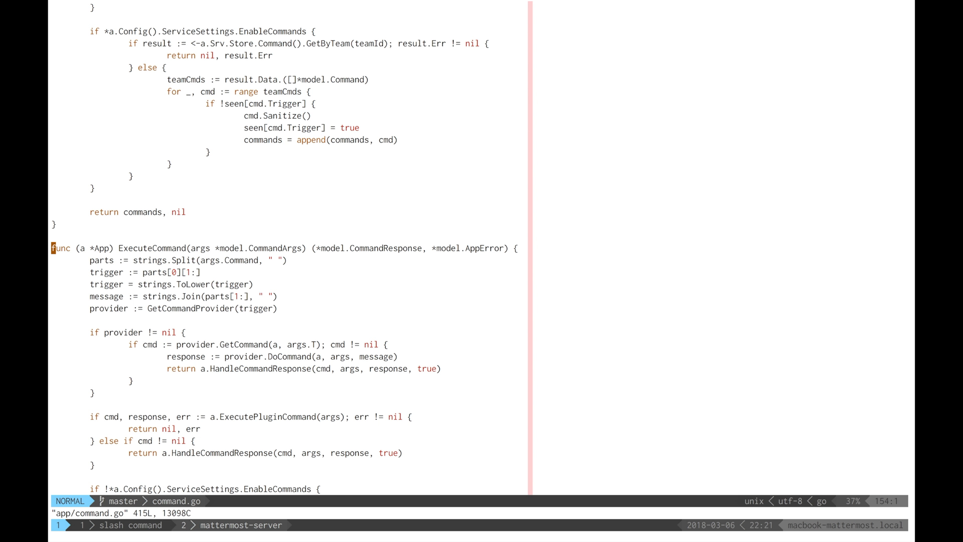
pyautogui.moveTo(560, 421)
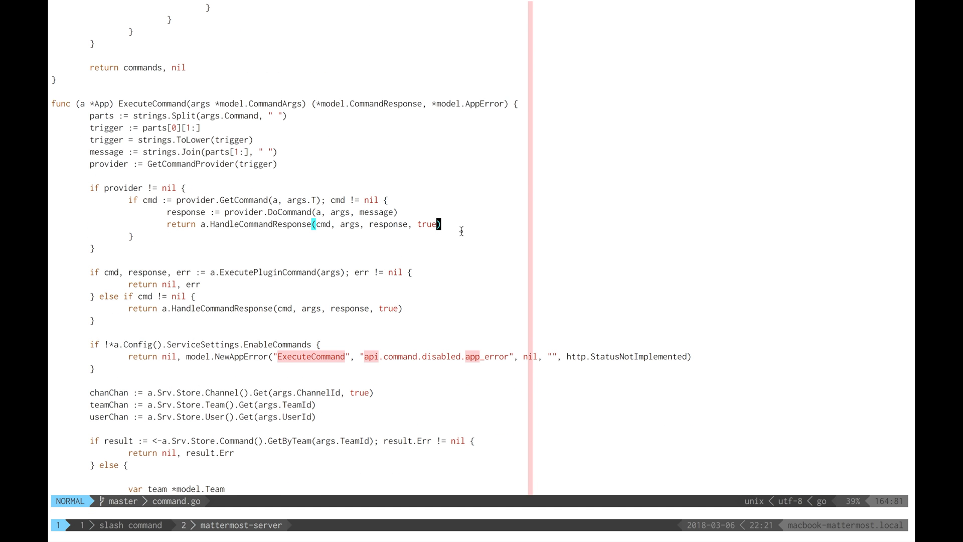
# Step: Step through ExecuteCommand in command.go down to the outgoing HTTP request parameters and headers
pyautogui.press('V')
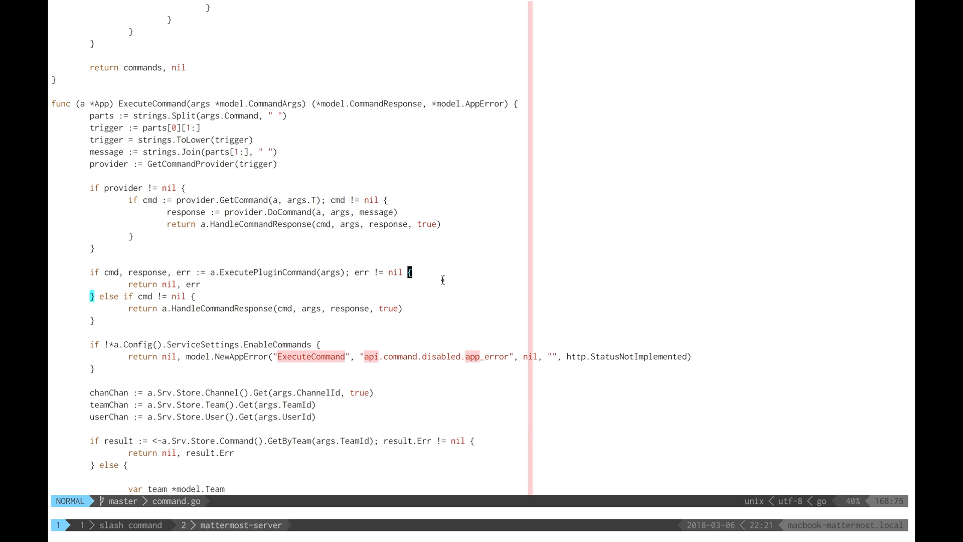
pyautogui.press('V')
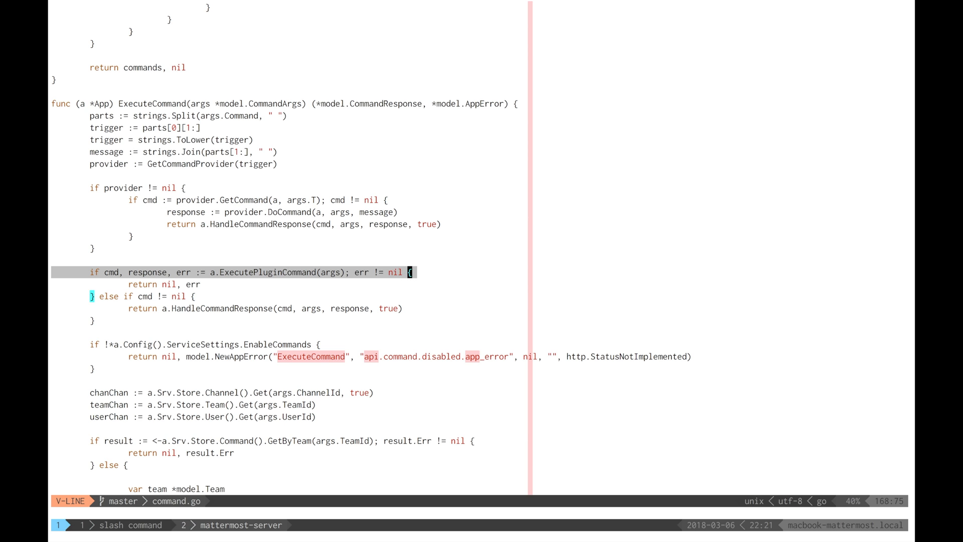
pyautogui.moveTo(412, 337)
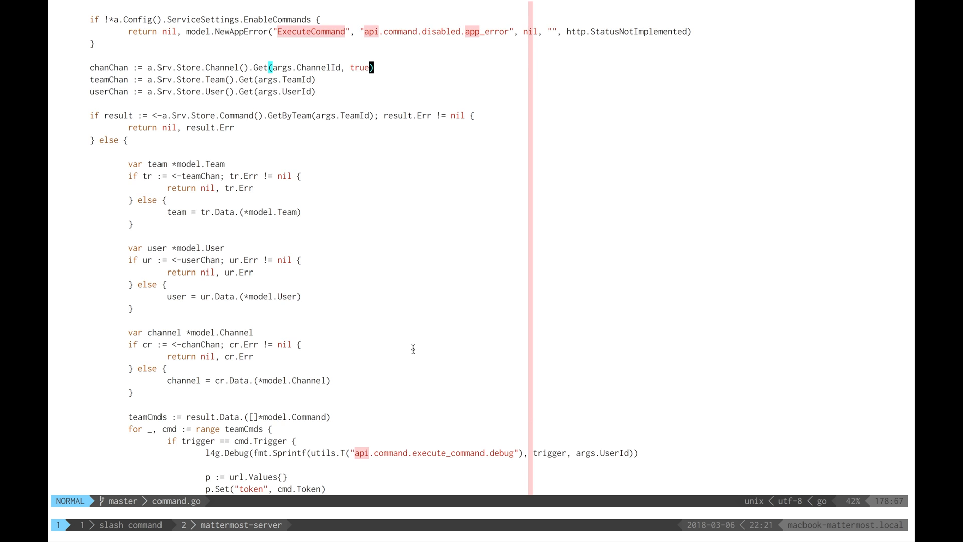
pyautogui.scroll(-3)
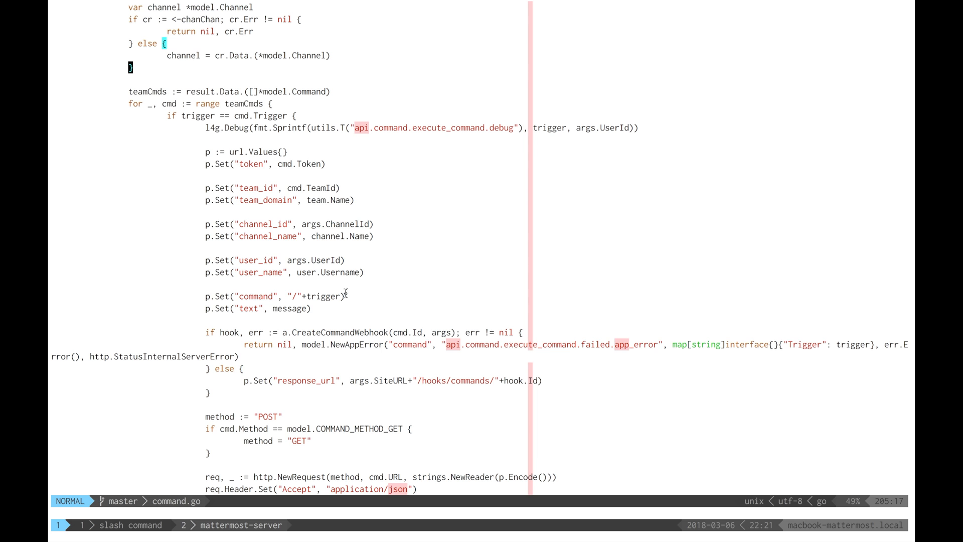
pyautogui.scroll(-3)
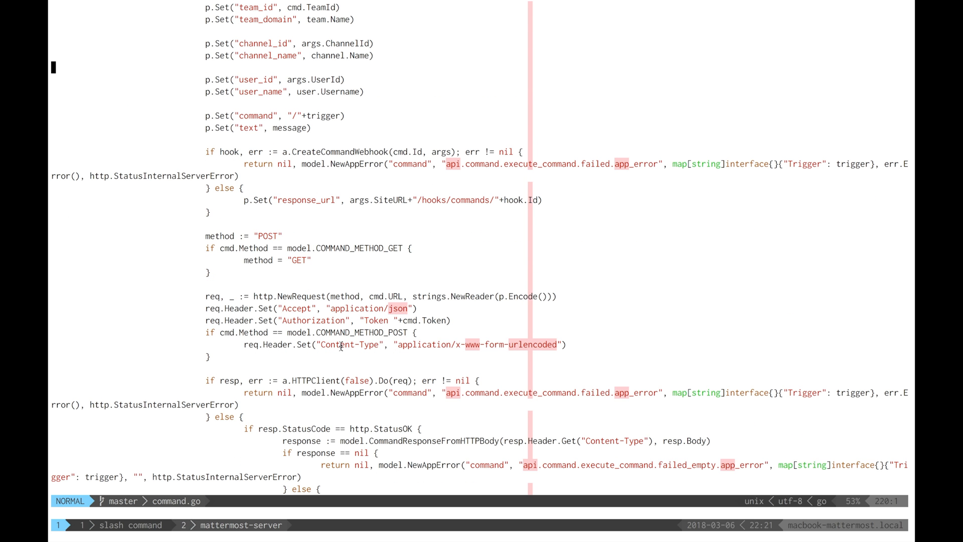